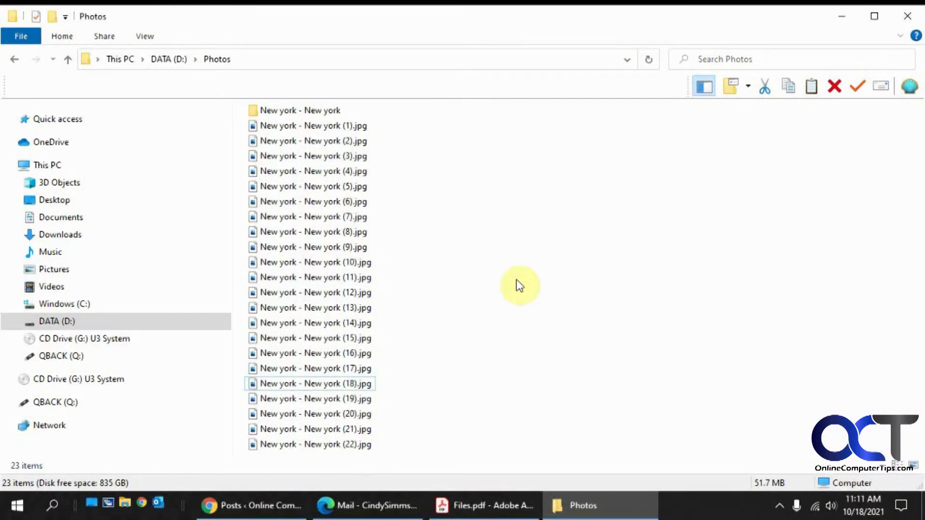
mouse_move(492, 318)
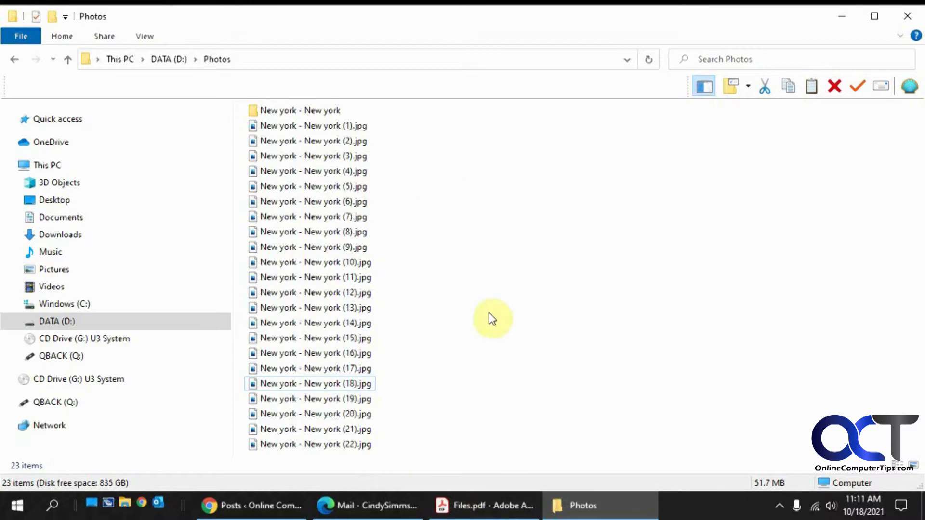
mouse_move(372, 443)
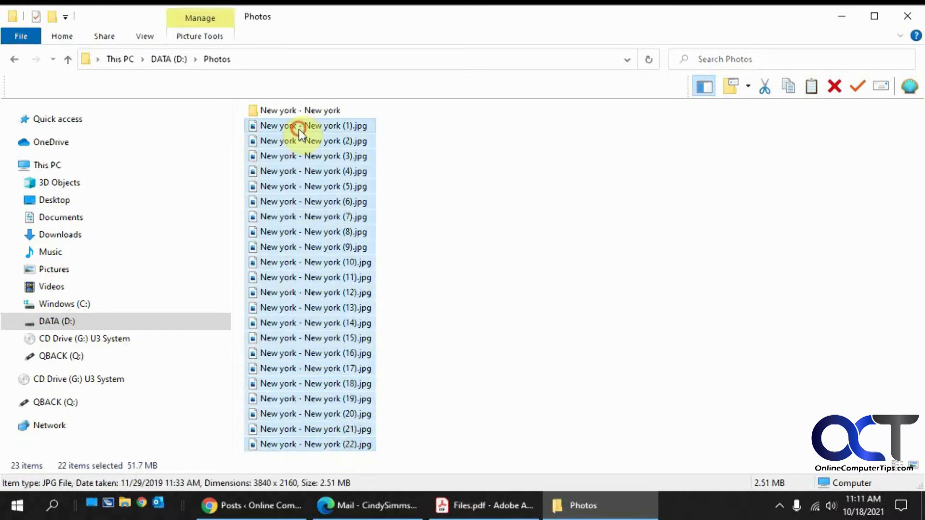
right_click(300, 125)
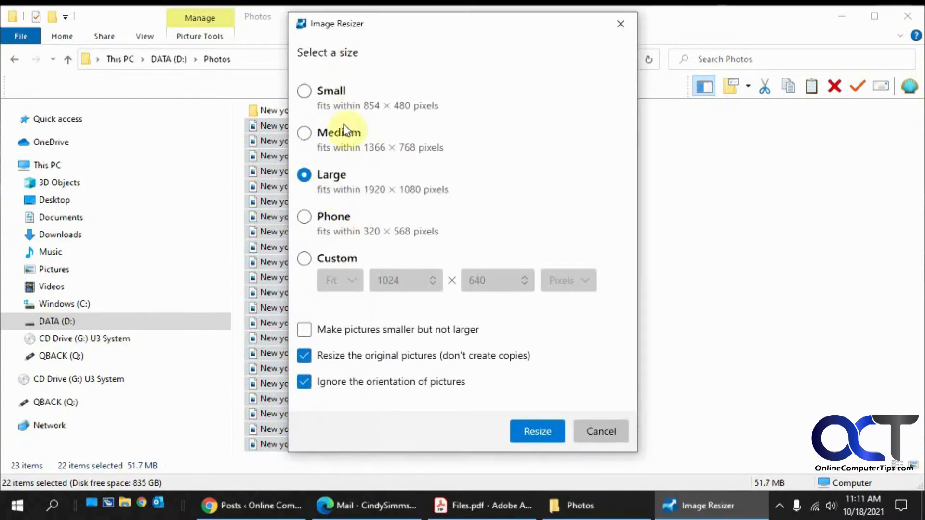
mouse_move(366, 269)
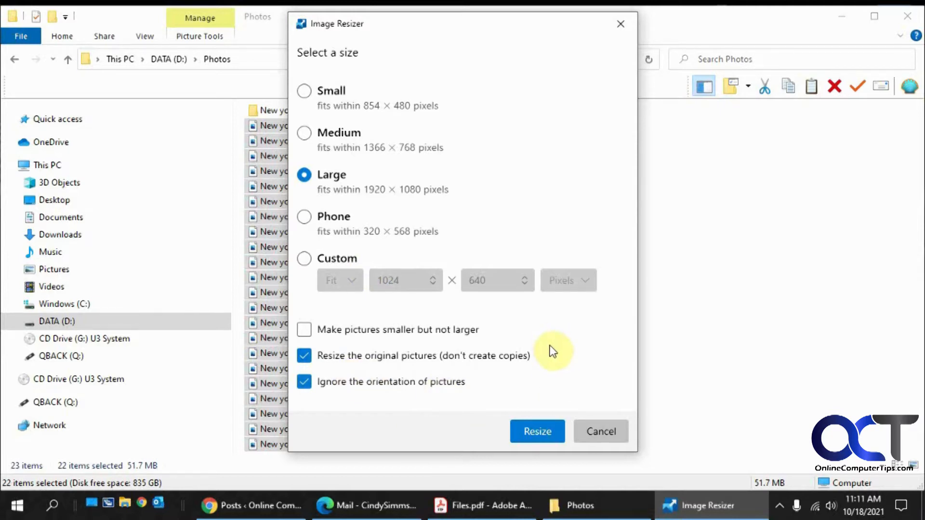
mouse_move(600, 432)
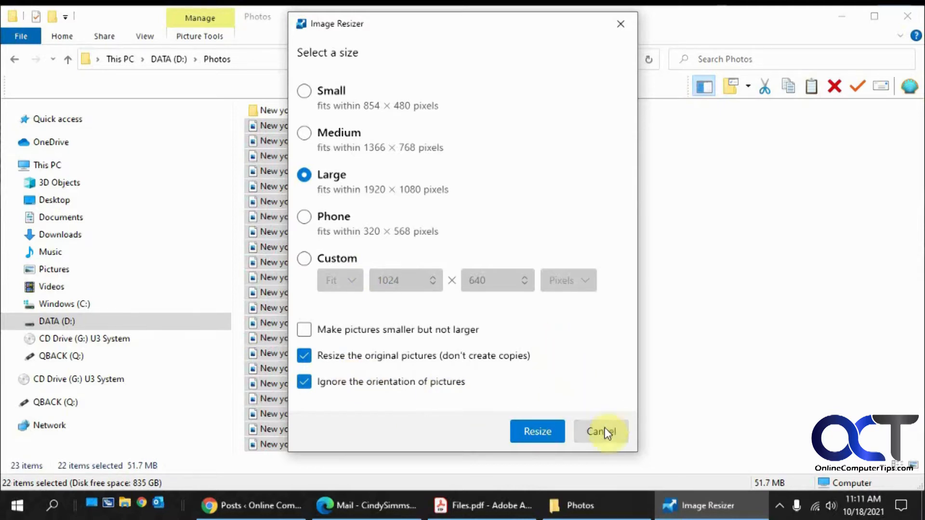
click(601, 431)
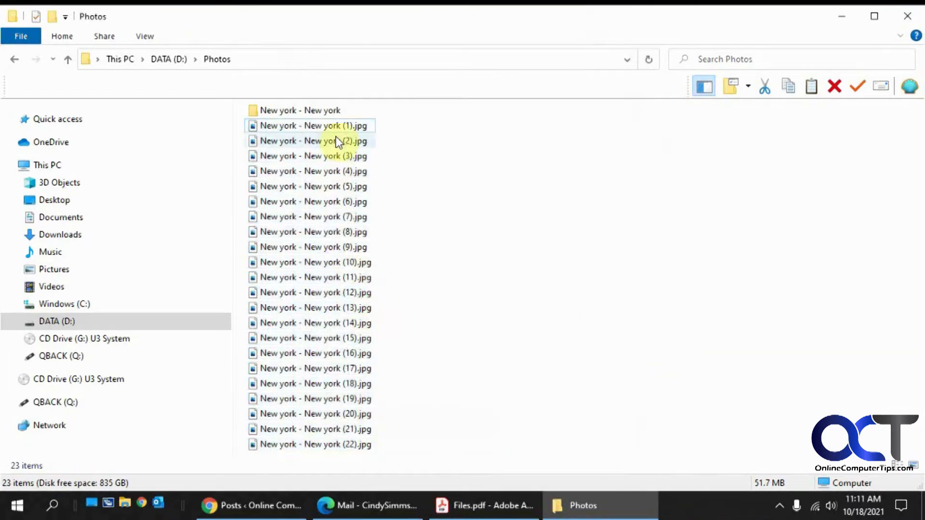
right_click(314, 444)
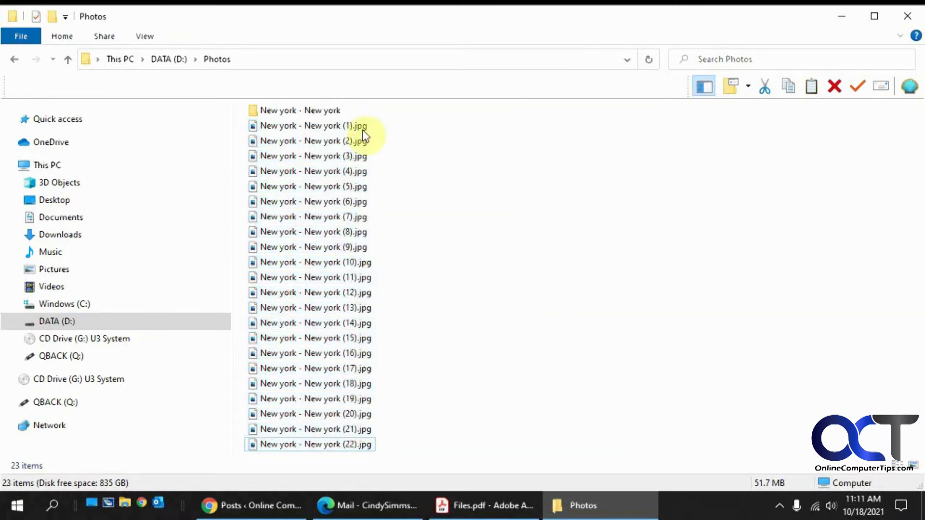
key(ctrl+a)
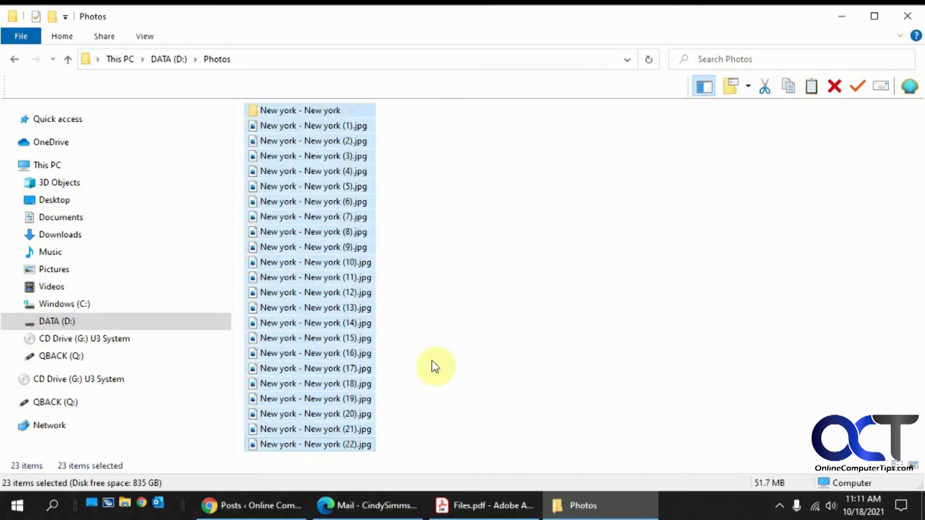
click(313, 126)
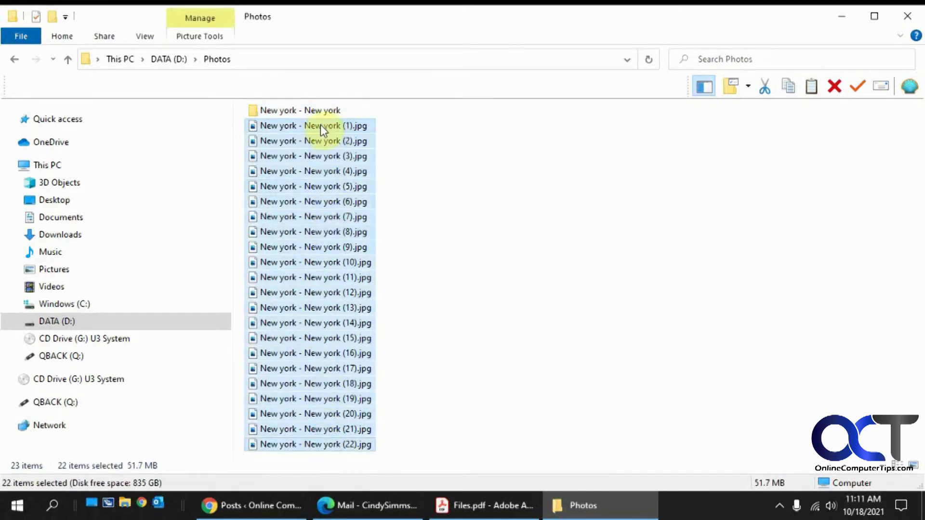
right_click(324, 126)
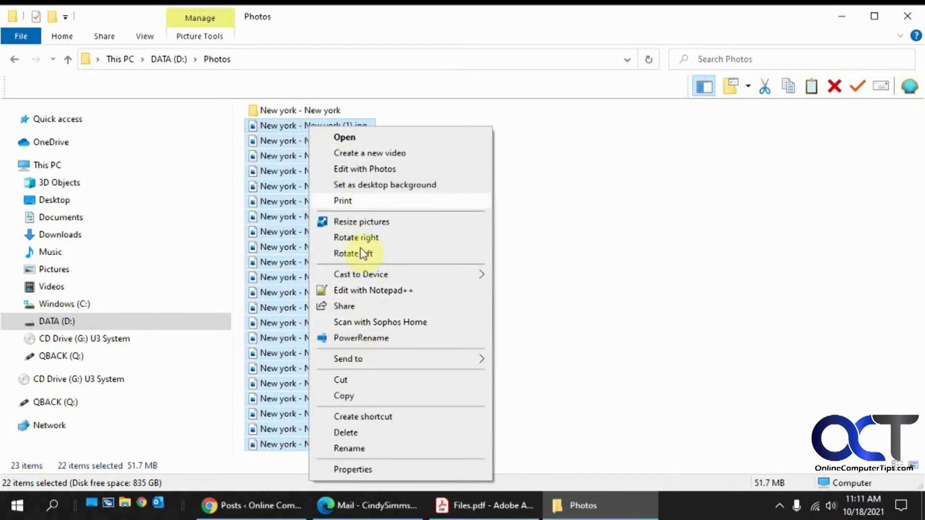
click(349, 448)
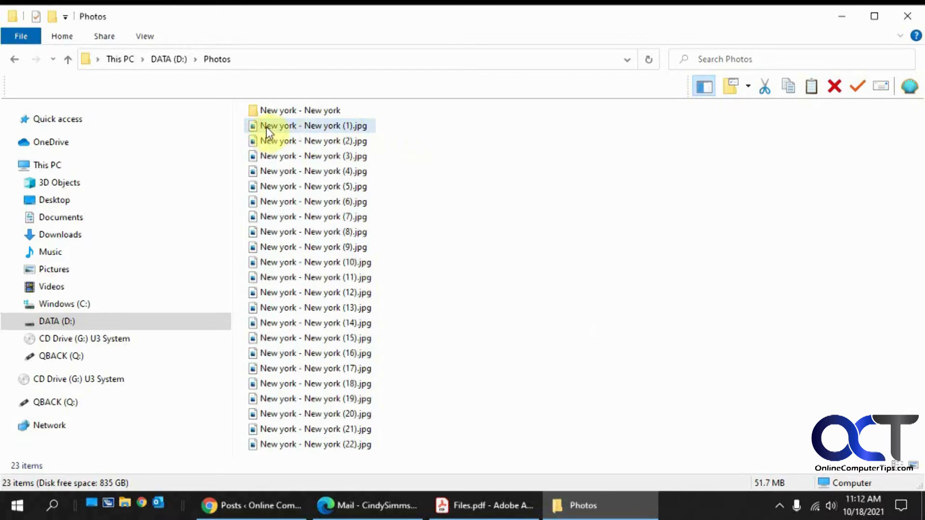
mouse_move(327, 133)
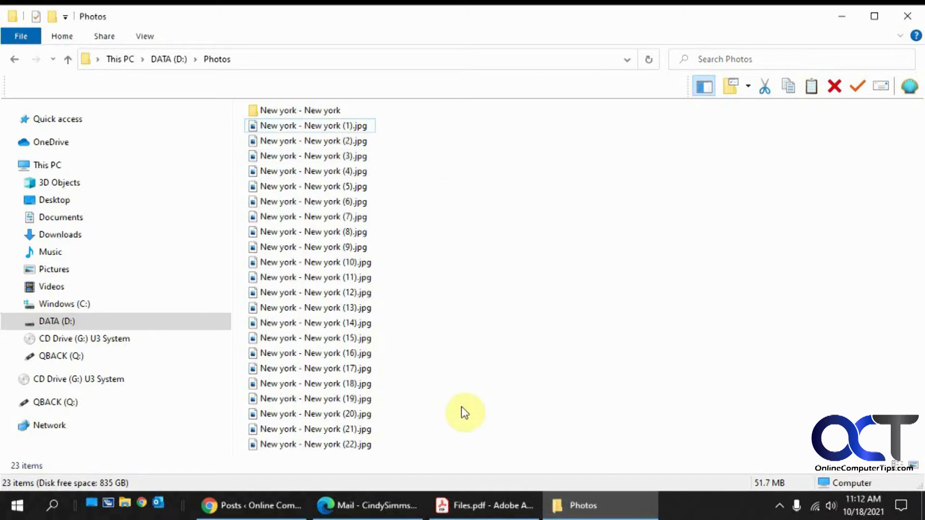
mouse_move(306, 110)
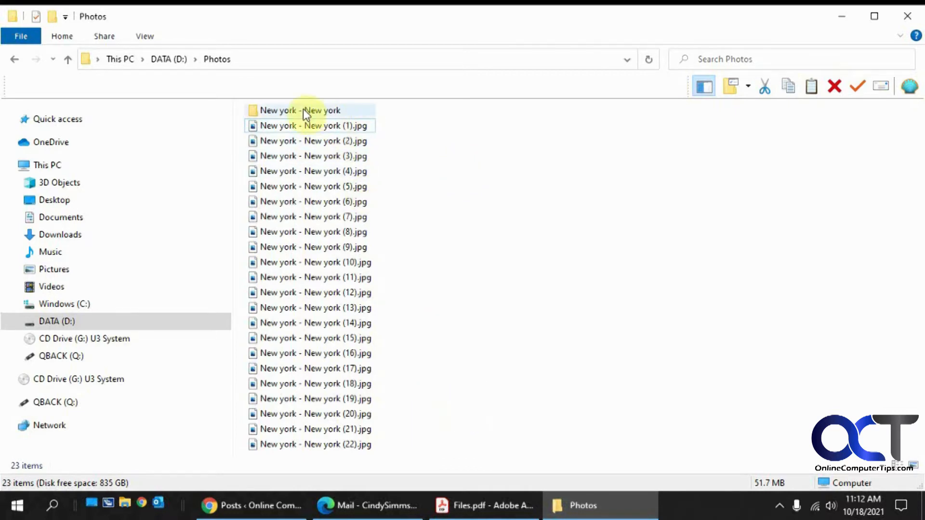
Select the New york - New york folder and all 22 photos together
click(299, 109)
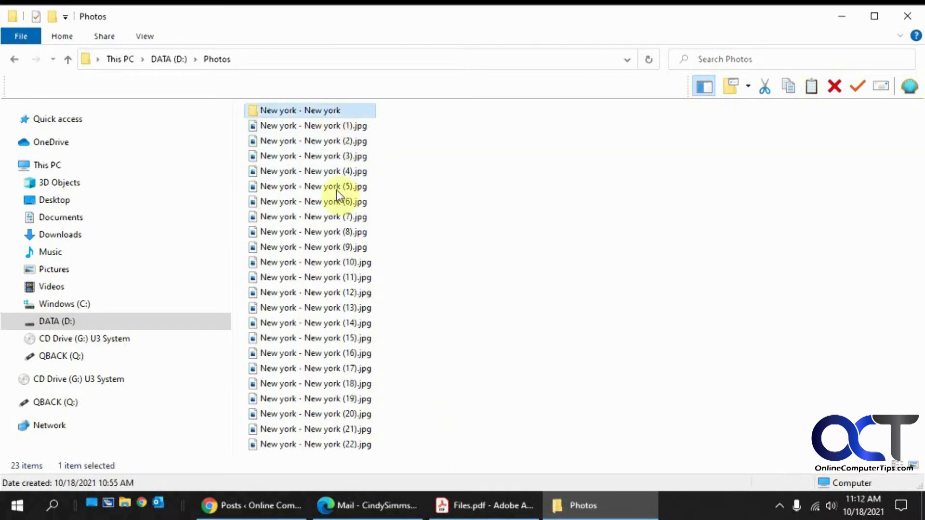
key(ctrl+a)
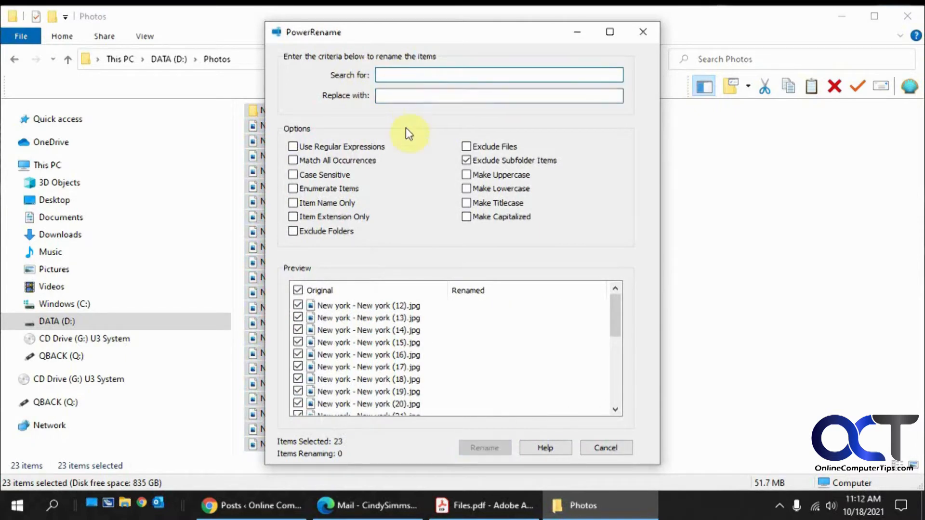
Include subfolder items and set search 'york' to be replaced with 'York'
click(466, 160)
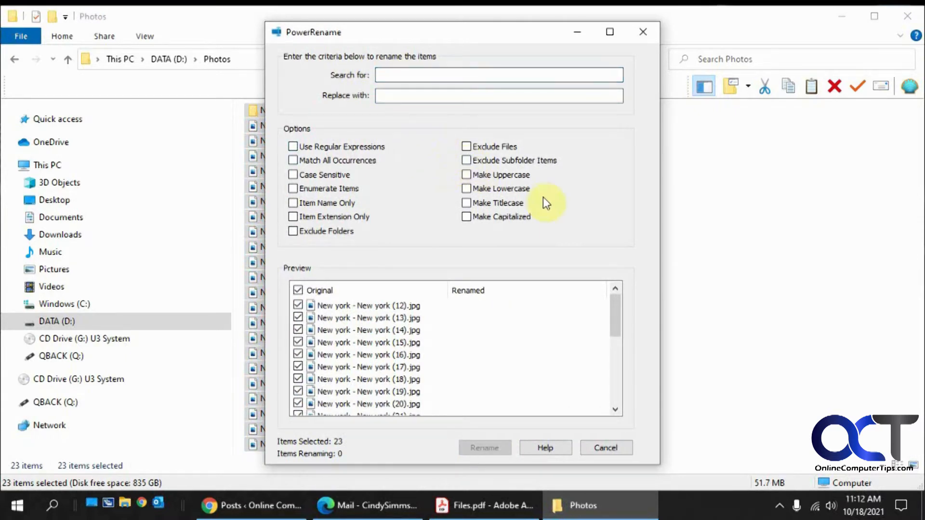
mouse_move(460, 195)
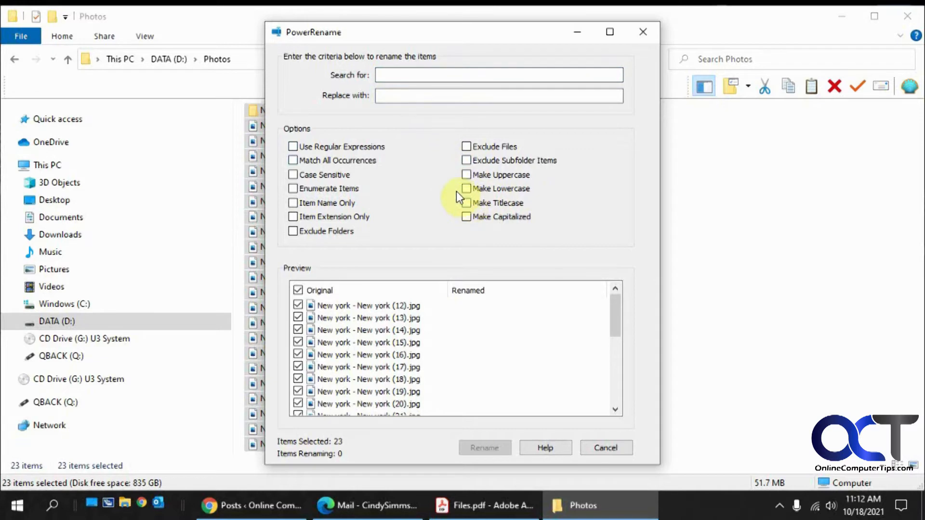
click(498, 74)
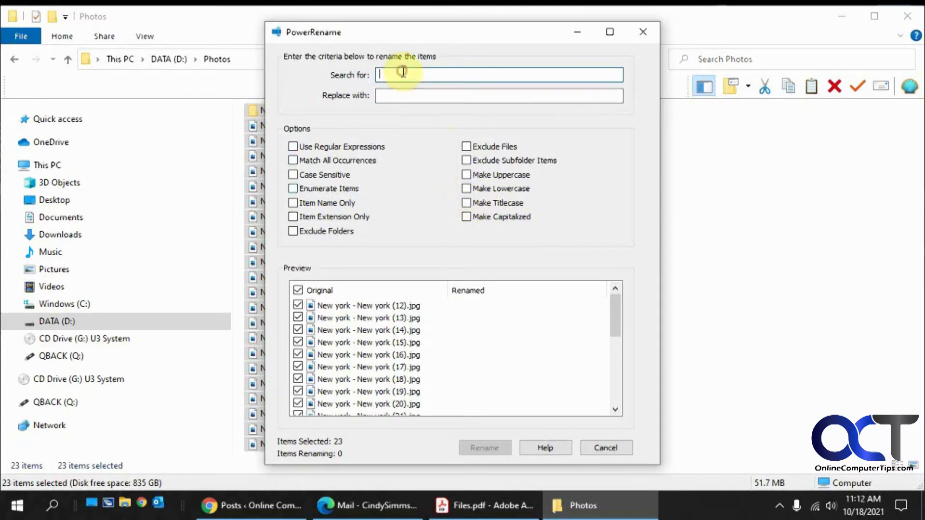
text(york)
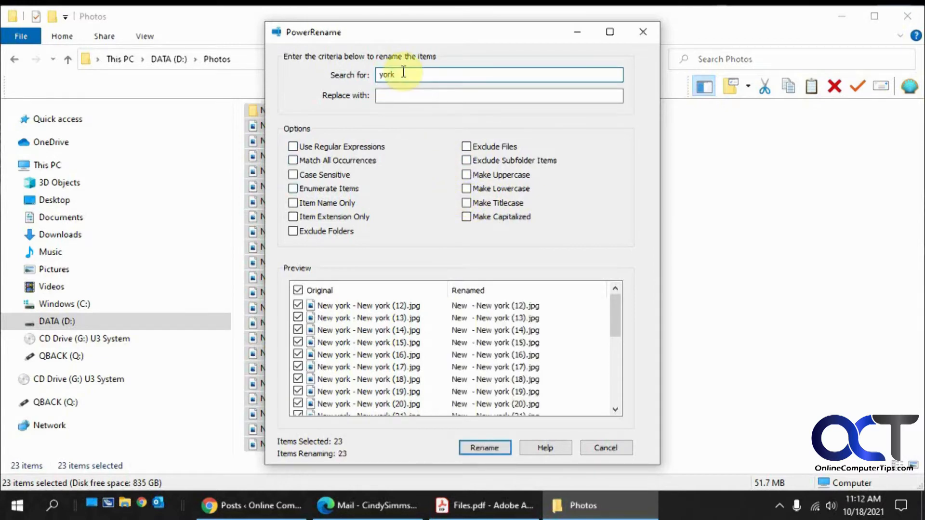
text(YOrk)
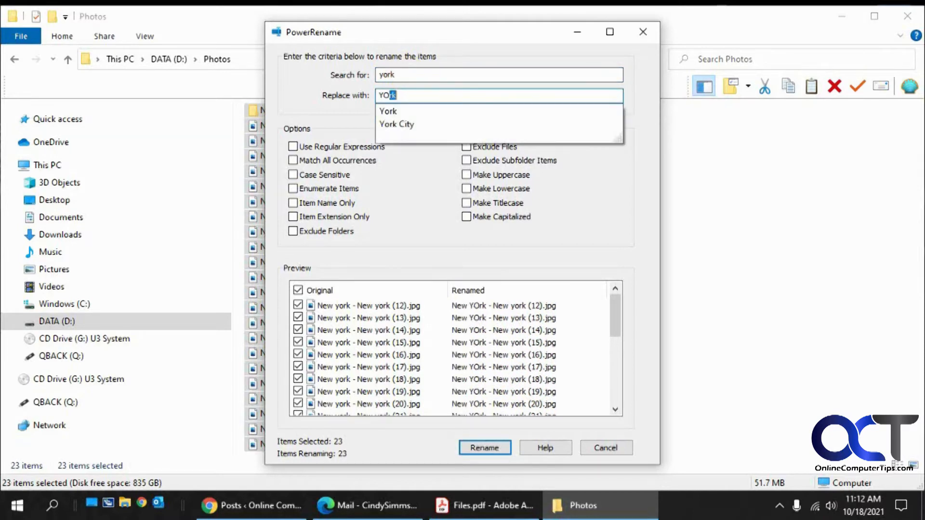
key(Backspace)
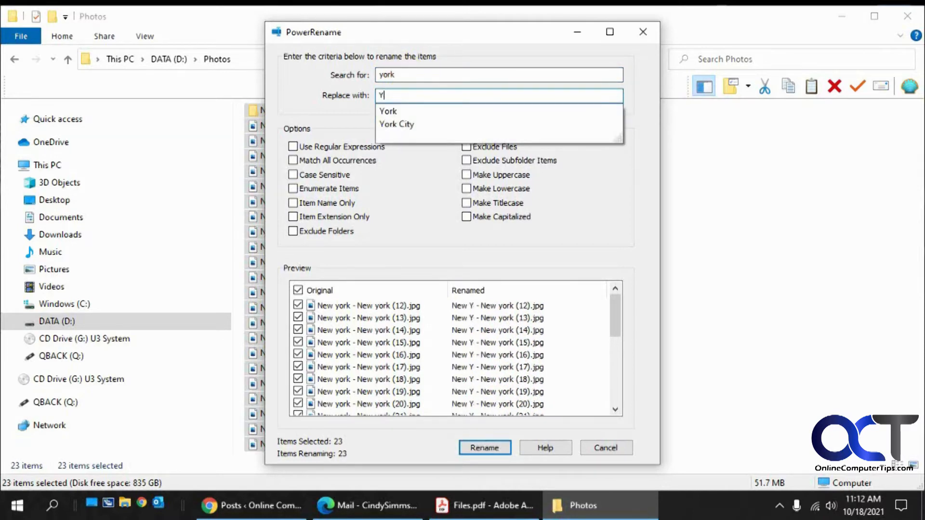
text(ork)
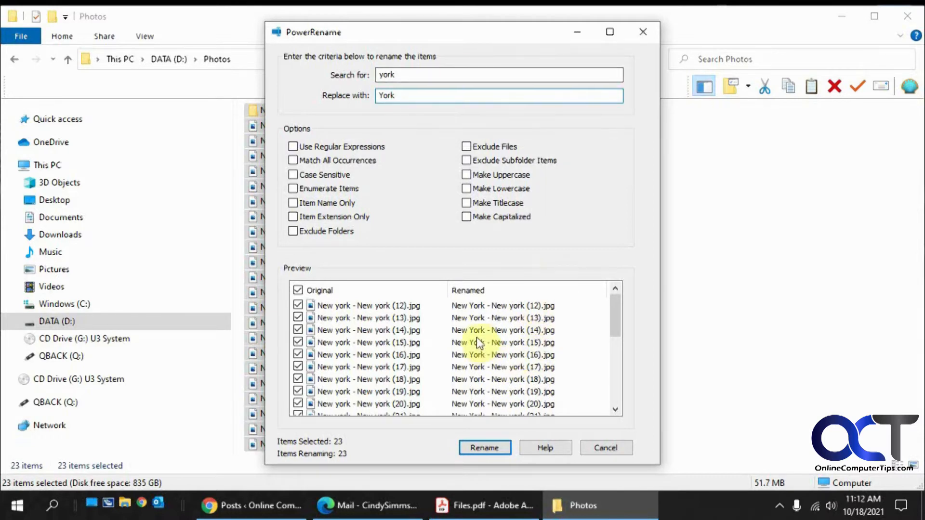
mouse_move(345, 337)
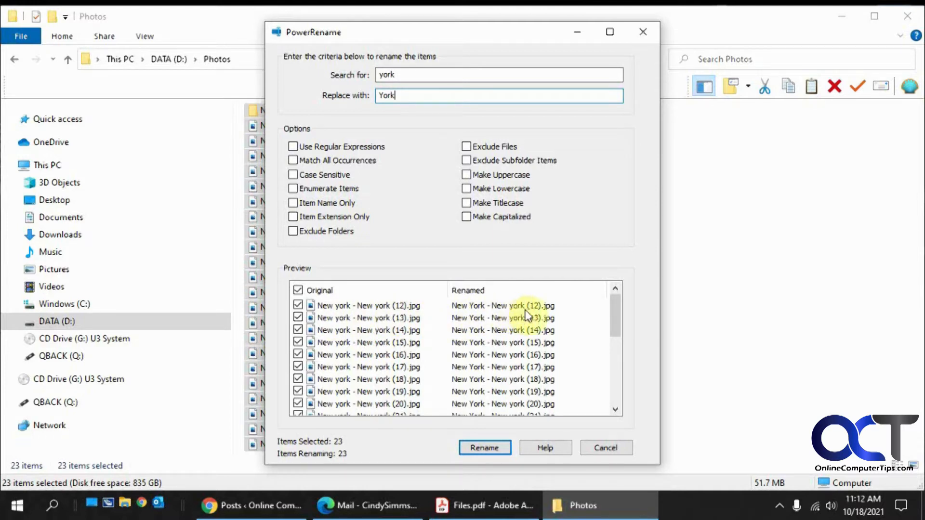
mouse_move(511, 319)
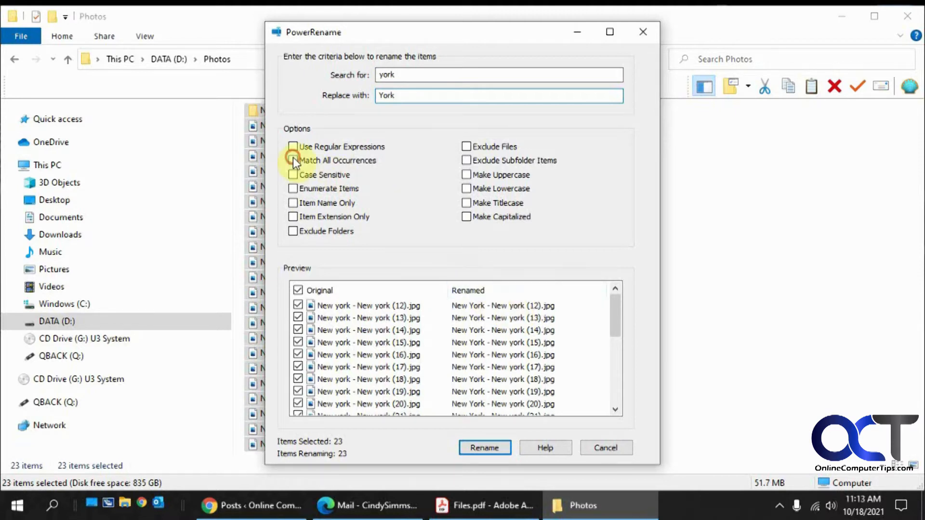
Toggle Match All Occurrences on and back off for the york replacement
click(293, 160)
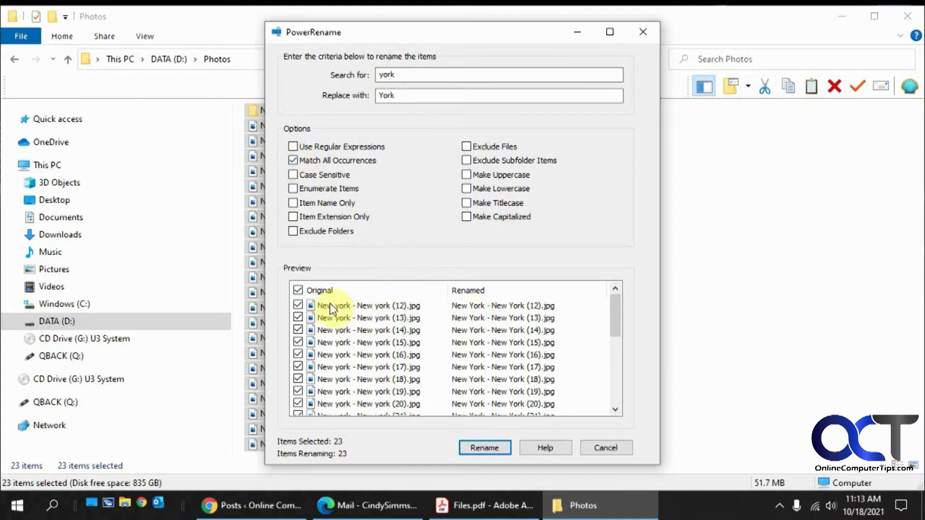
mouse_move(382, 312)
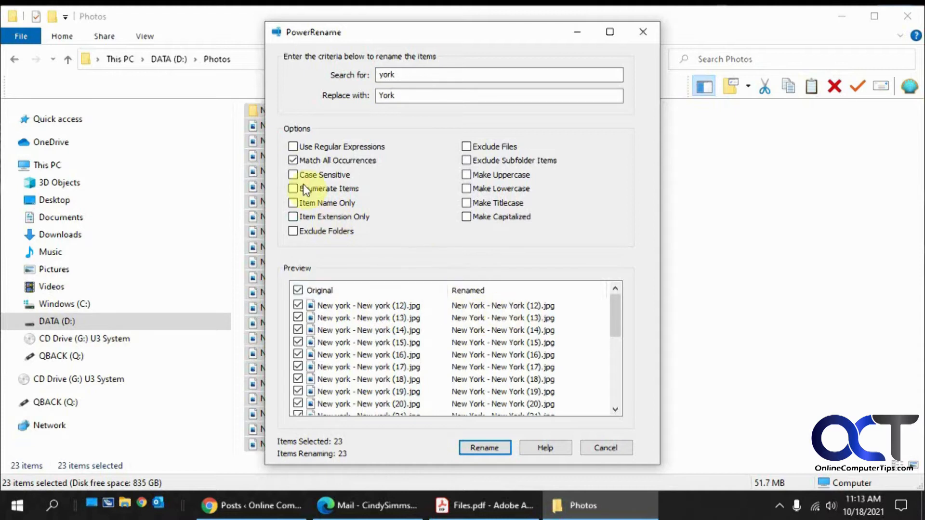
click(293, 161)
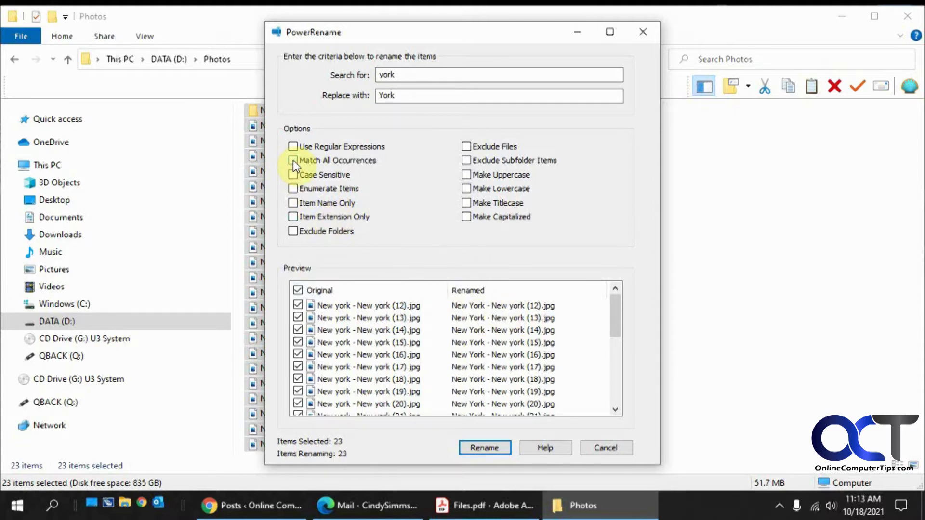
mouse_move(331, 185)
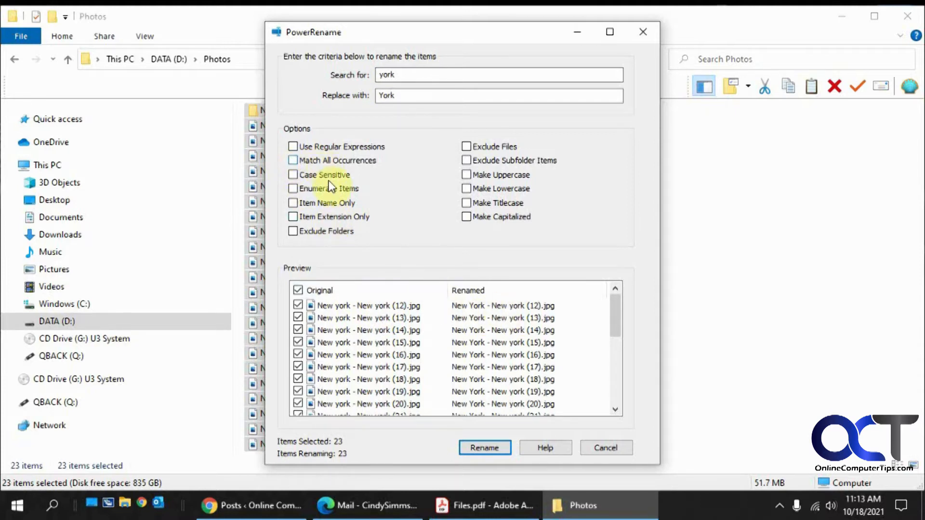
Clear the rename text, then try Make Capitalized and Make Titlecase on and off
click(498, 96)
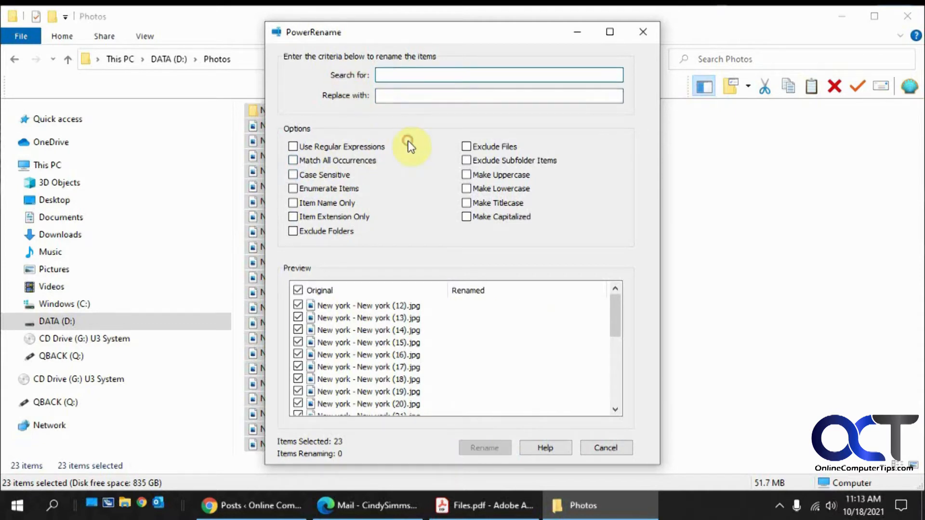
mouse_move(476, 223)
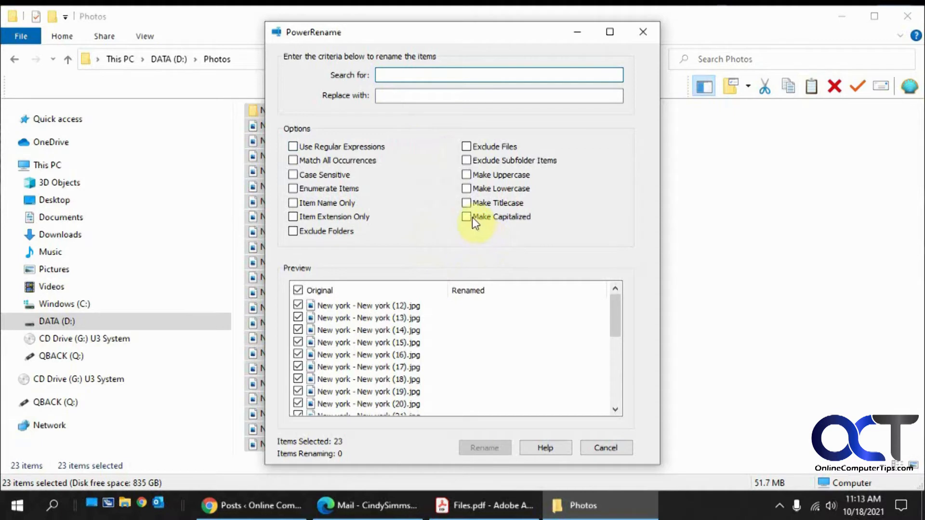
click(467, 216)
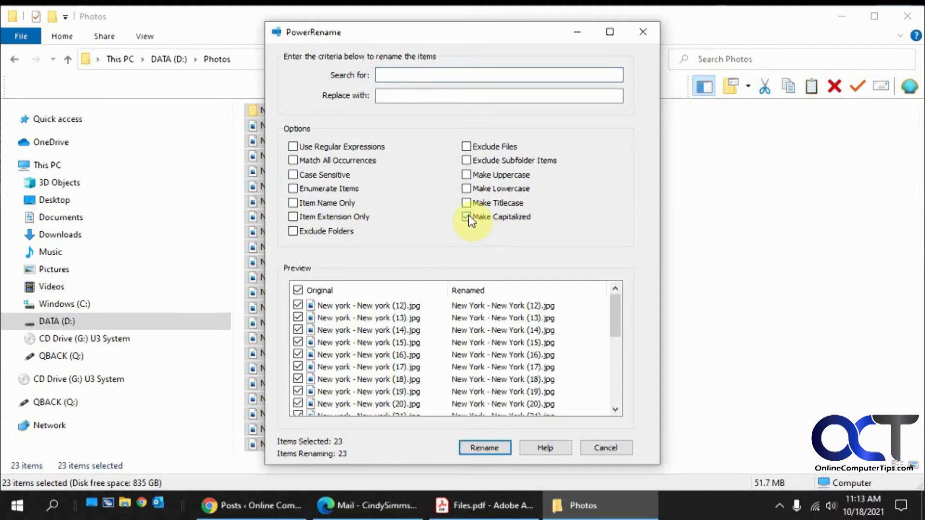
click(466, 217)
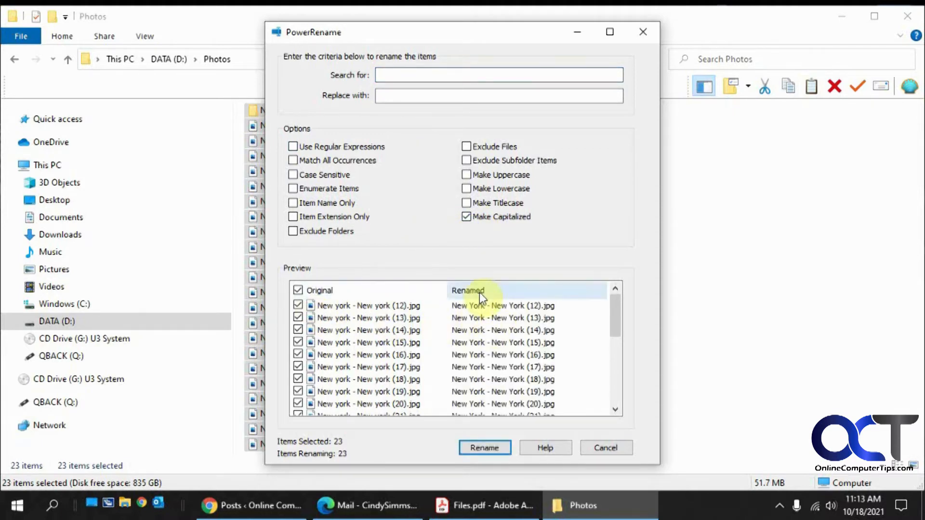
mouse_move(514, 350)
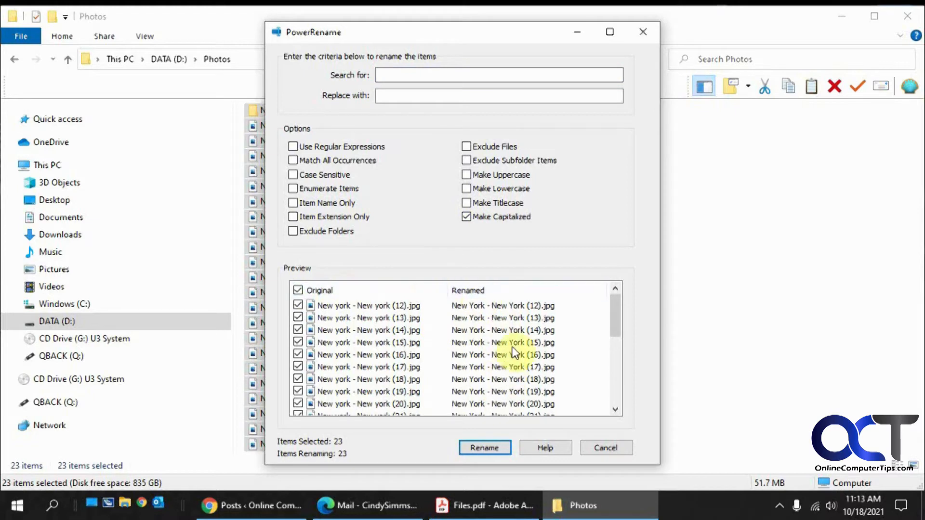
click(467, 217)
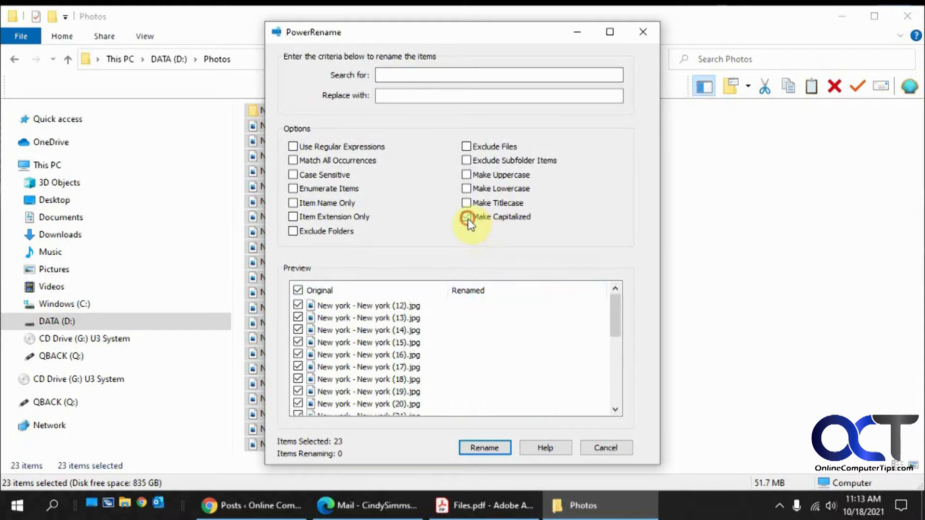
click(466, 203)
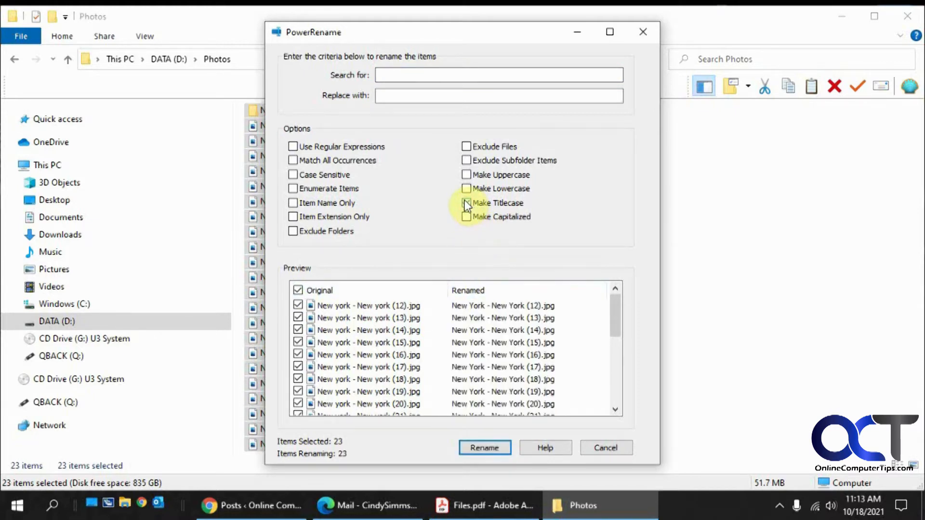
click(466, 202)
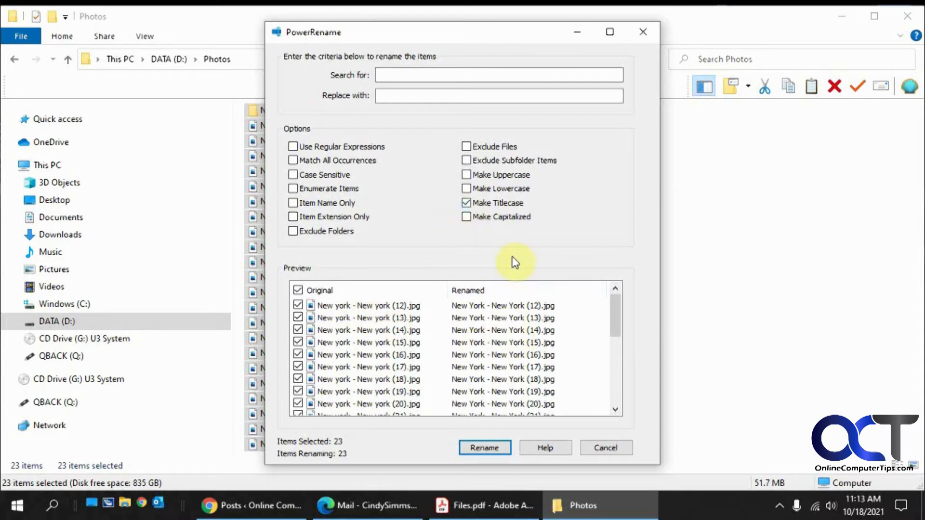
Try Make Lowercase and Make Uppercase, then exclude folders from renaming
click(467, 187)
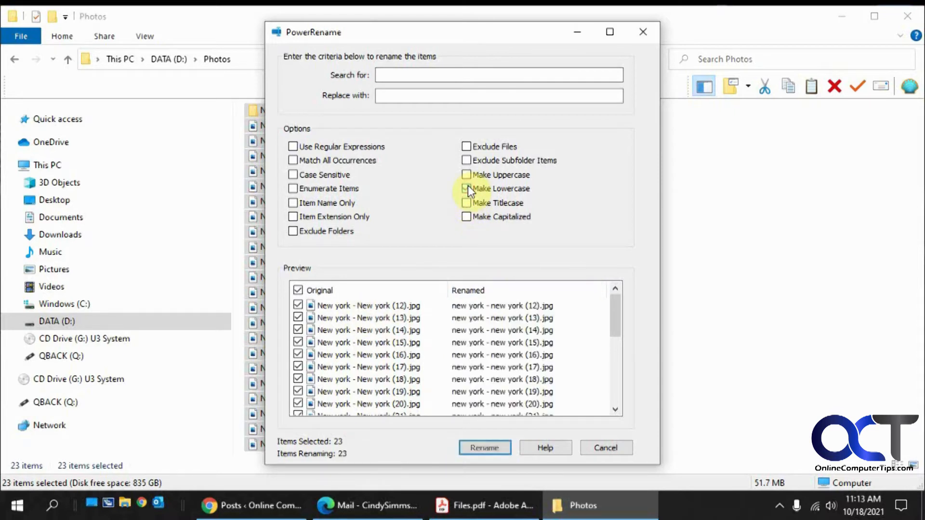
click(466, 188)
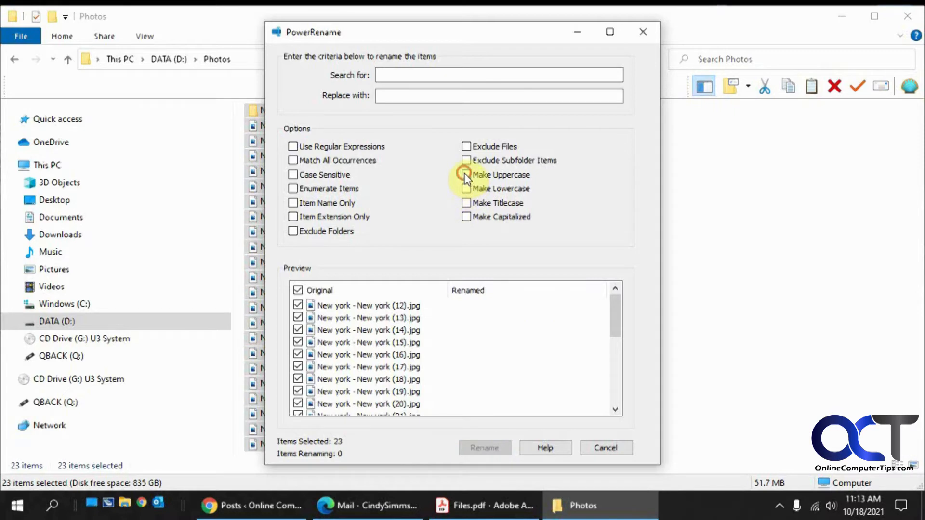
click(467, 174)
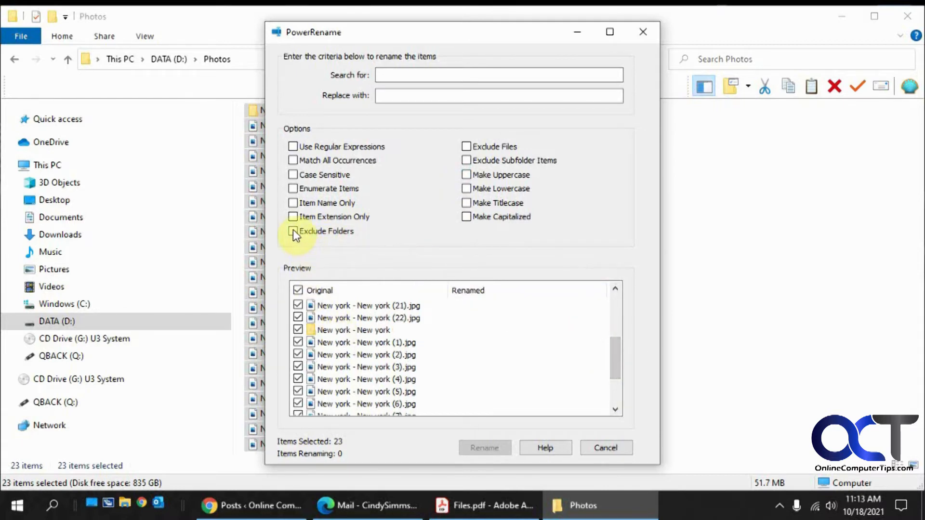
click(293, 230)
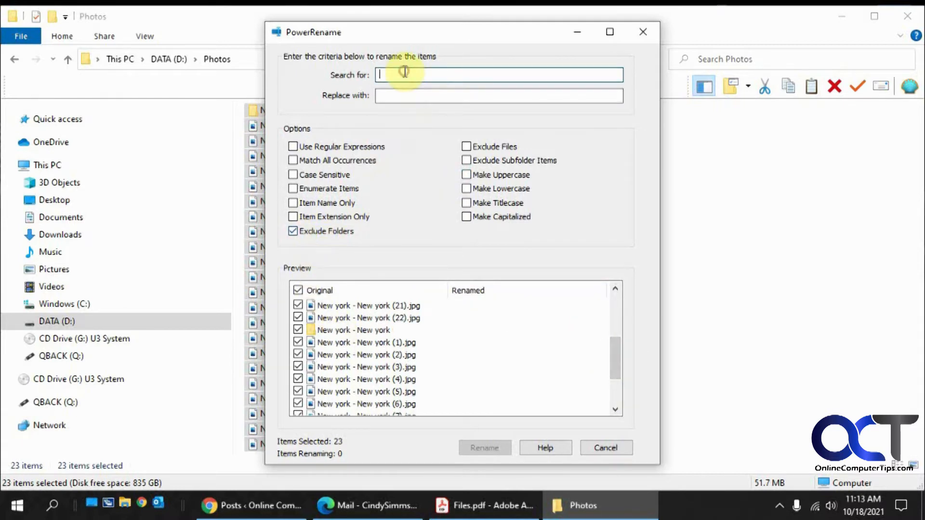
Re-enter search 'york' and replace 'York', and include folders again
text(york)
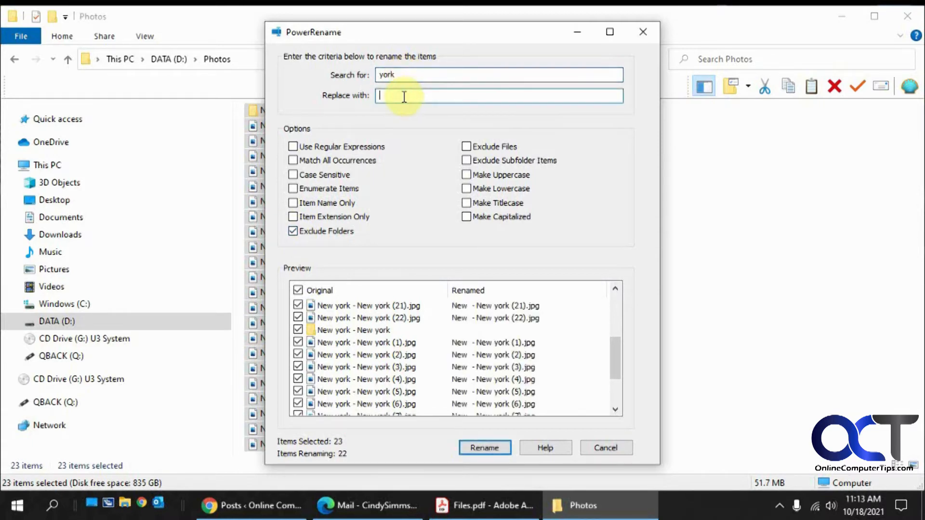
text(YOrk)
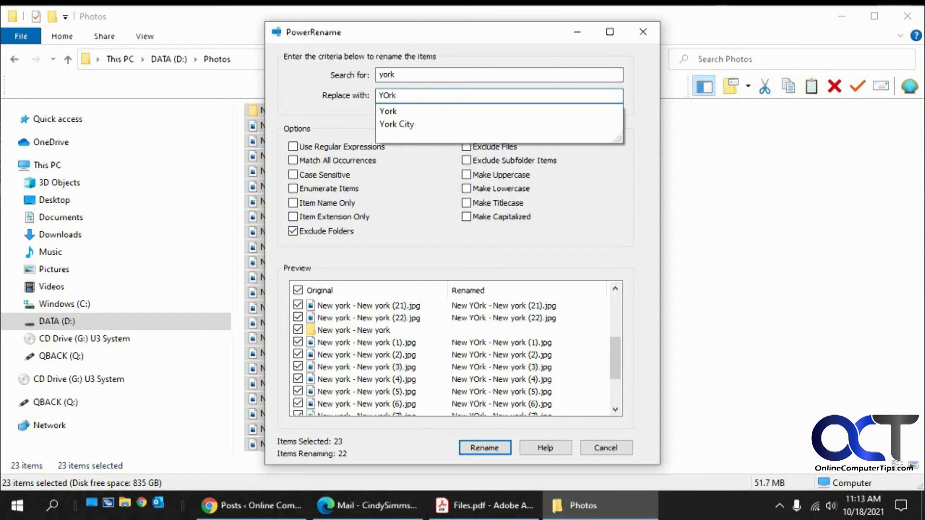
text(York)
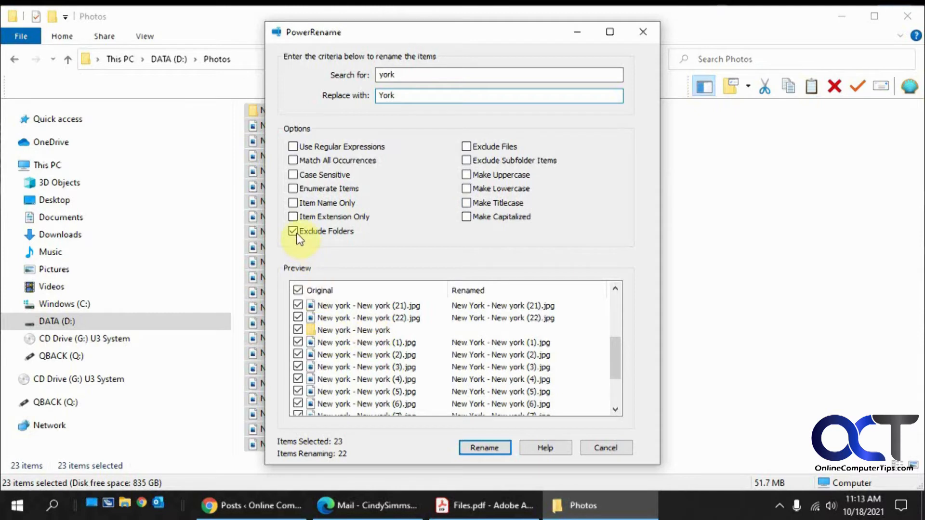
click(293, 230)
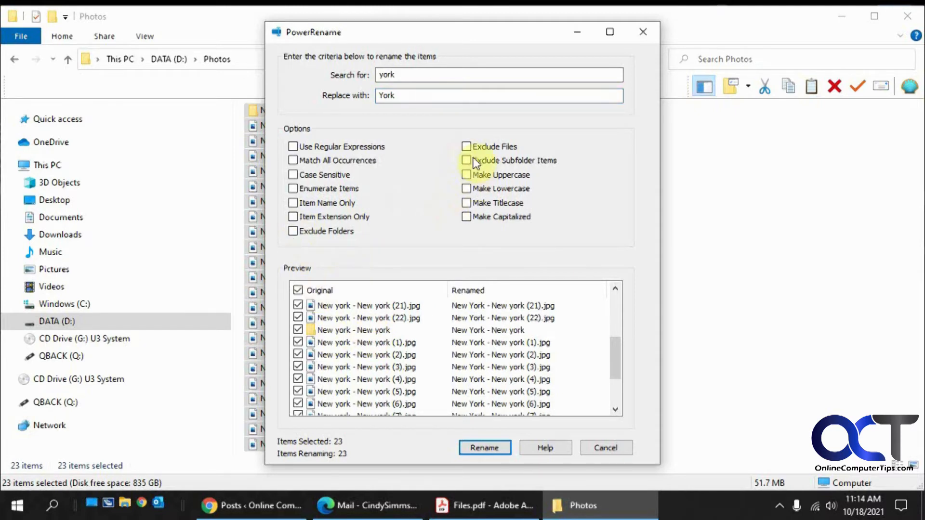
Toggle Exclude Files on and off, then restrict the replacement to Item Extension Only
click(466, 147)
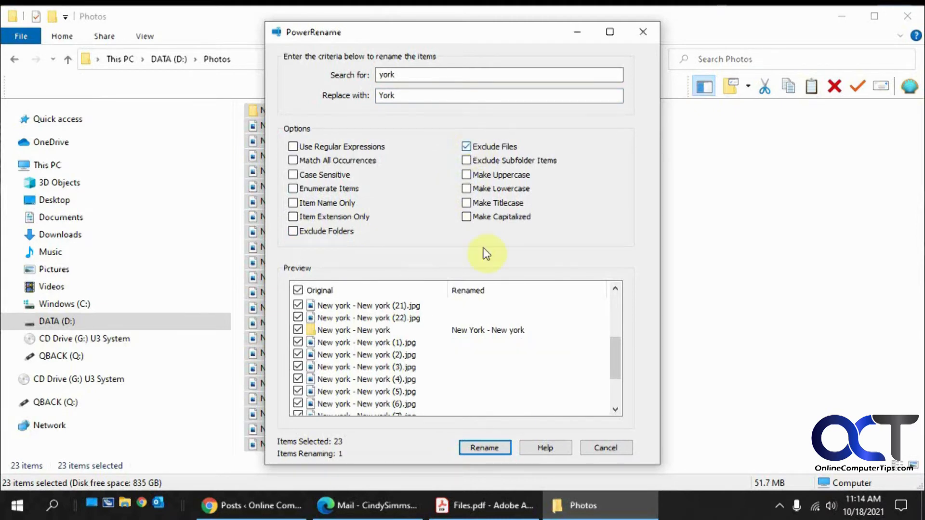
click(467, 146)
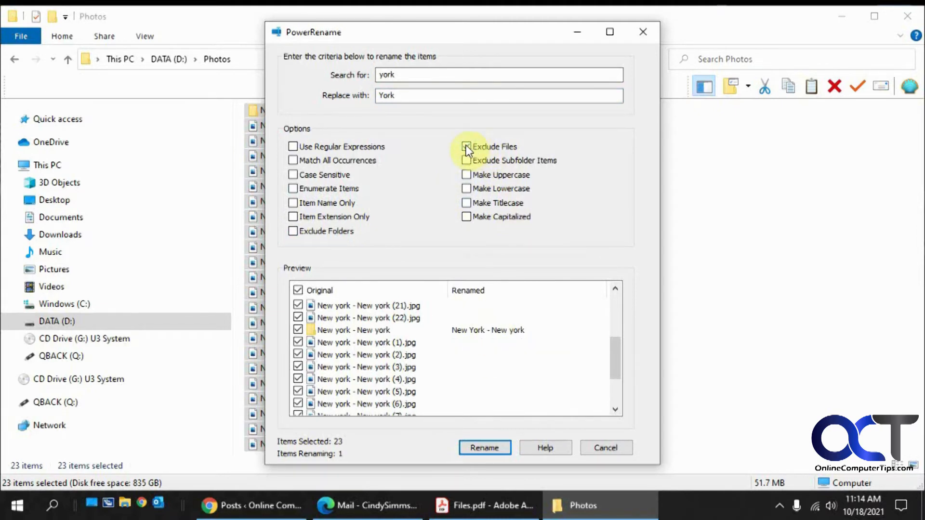
click(466, 146)
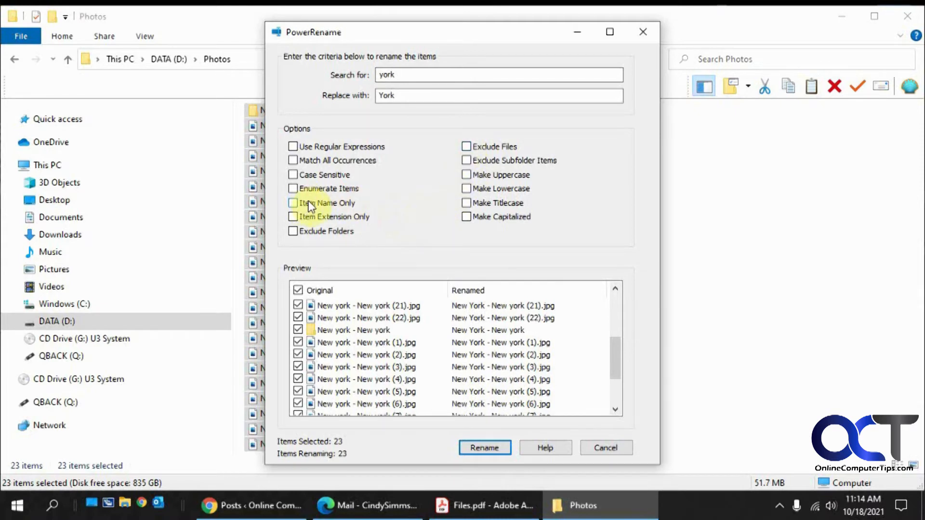
mouse_move(324, 236)
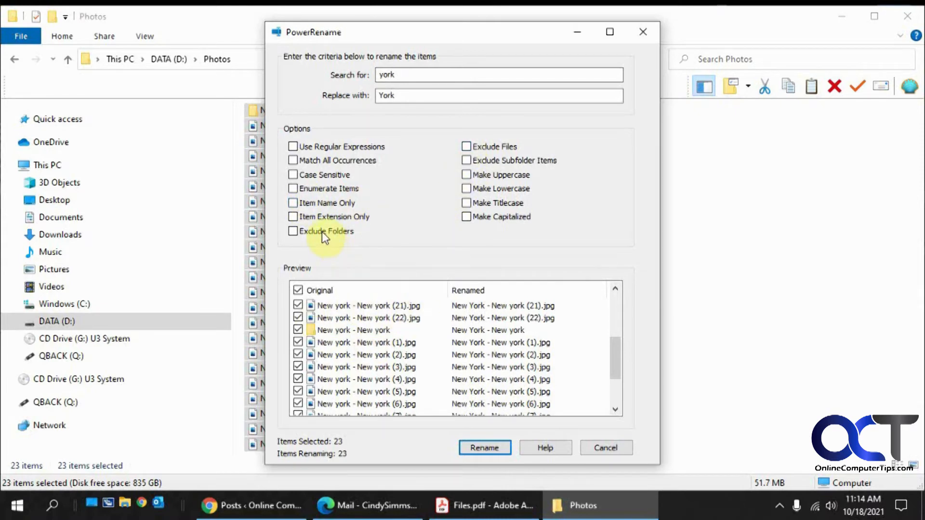
click(293, 217)
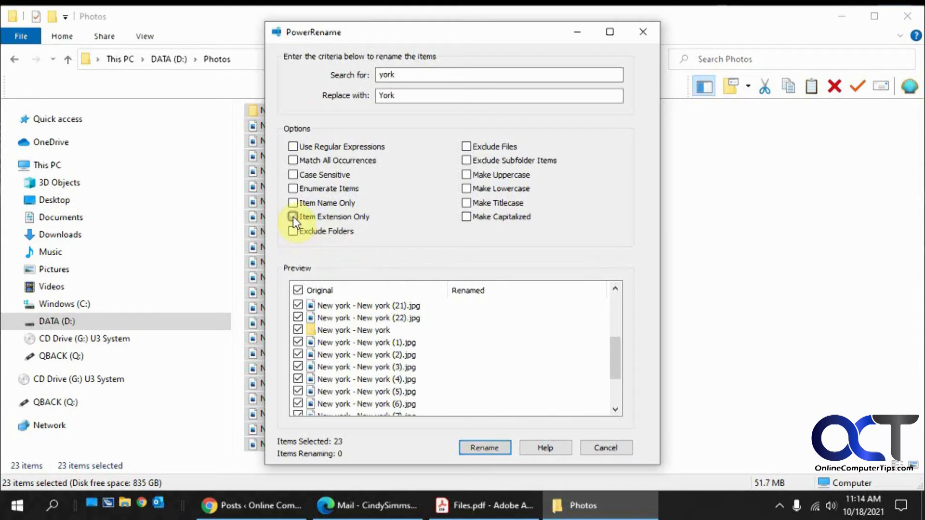
click(293, 217)
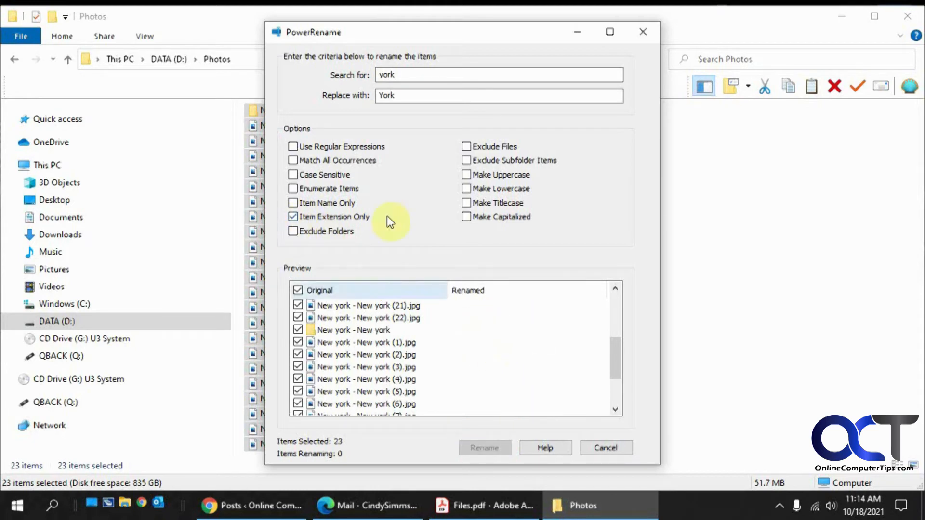
Set jpg to be replaced with png, clearing Item Extension Only and trying Enumerate Items
click(498, 74)
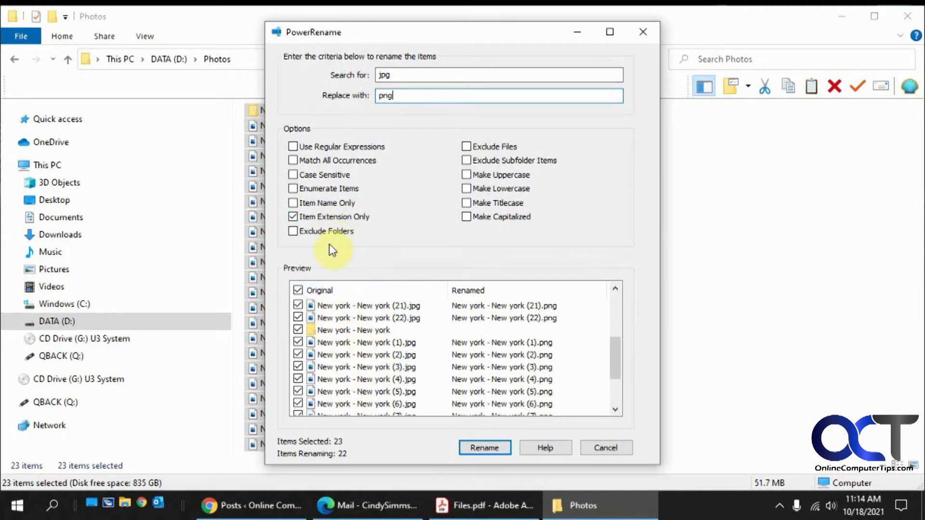
click(293, 217)
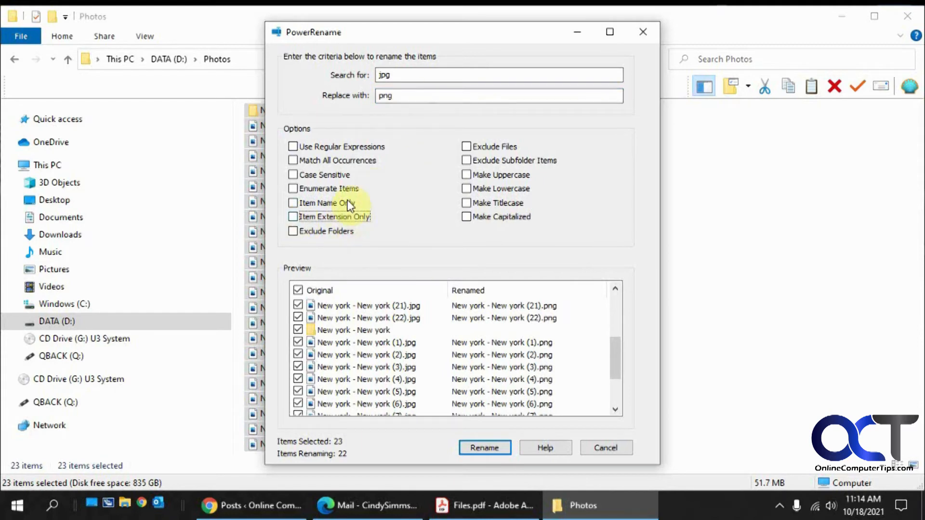
click(293, 188)
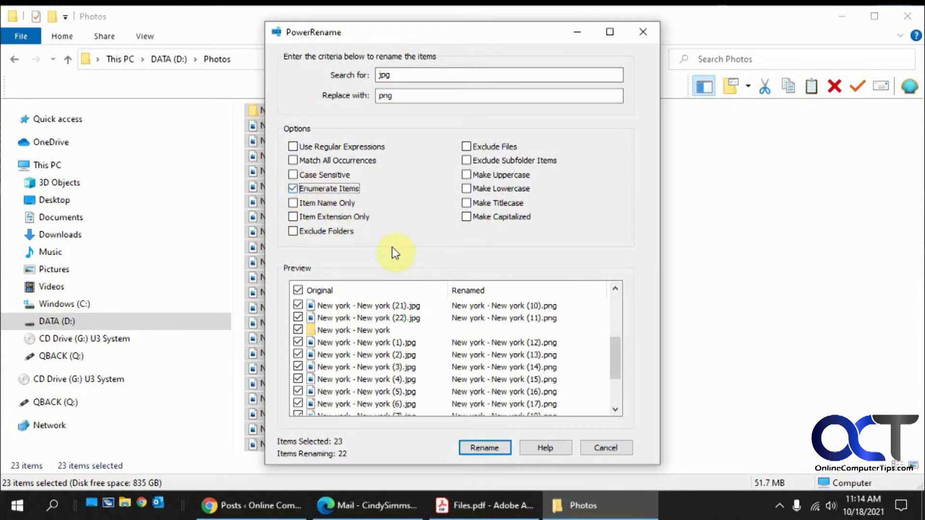
mouse_move(493, 363)
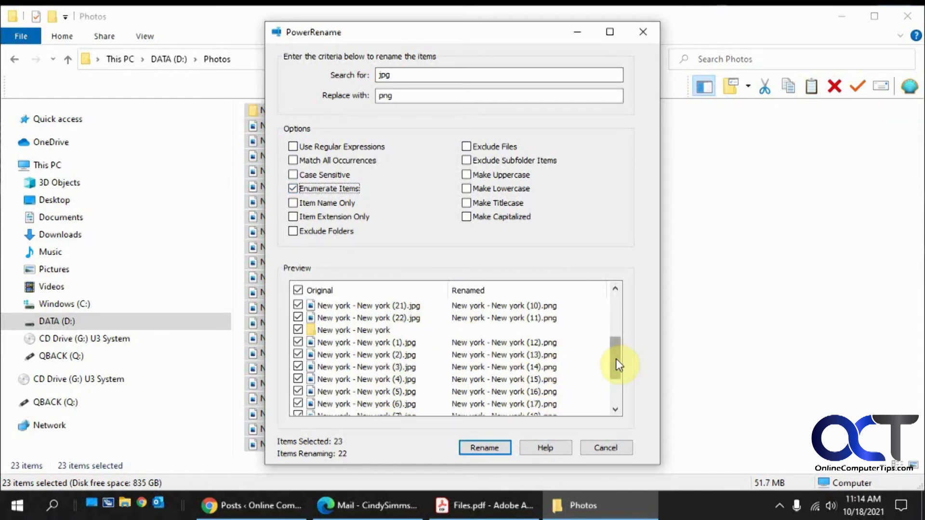
click(293, 188)
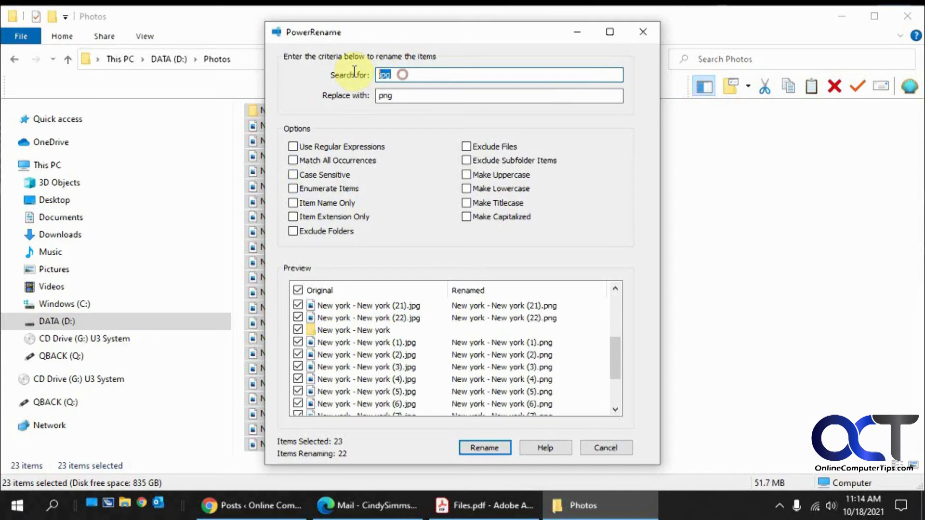
Set search 'york' to replace with 'York', testing Case Sensitive on and back off
text(York)
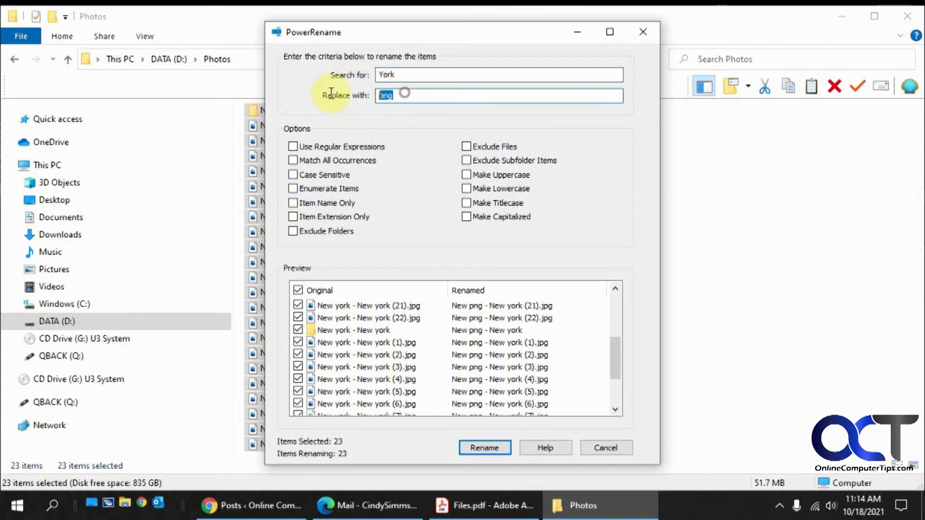
key(delete)
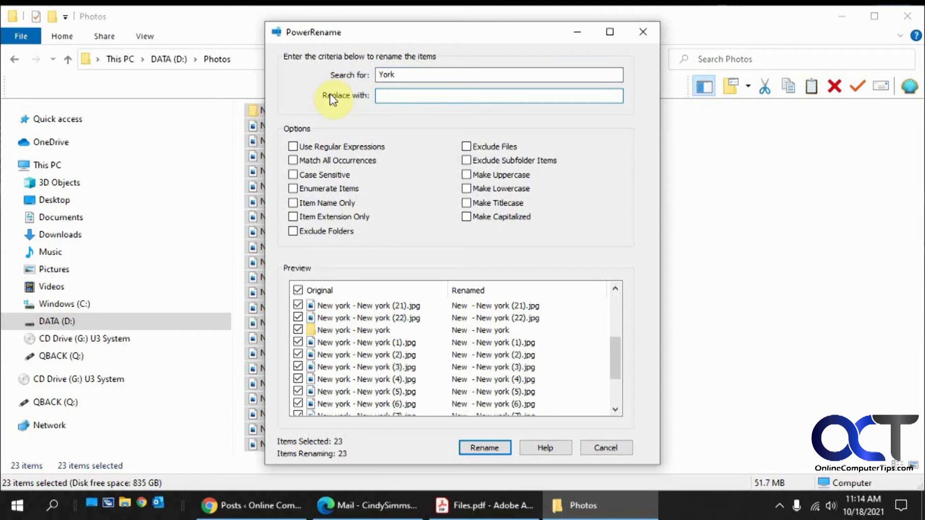
text(York)
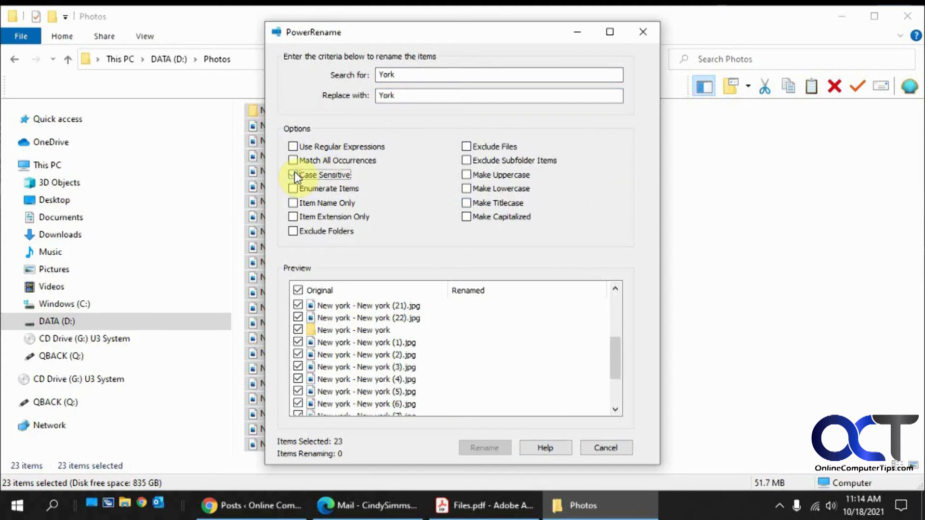
click(293, 175)
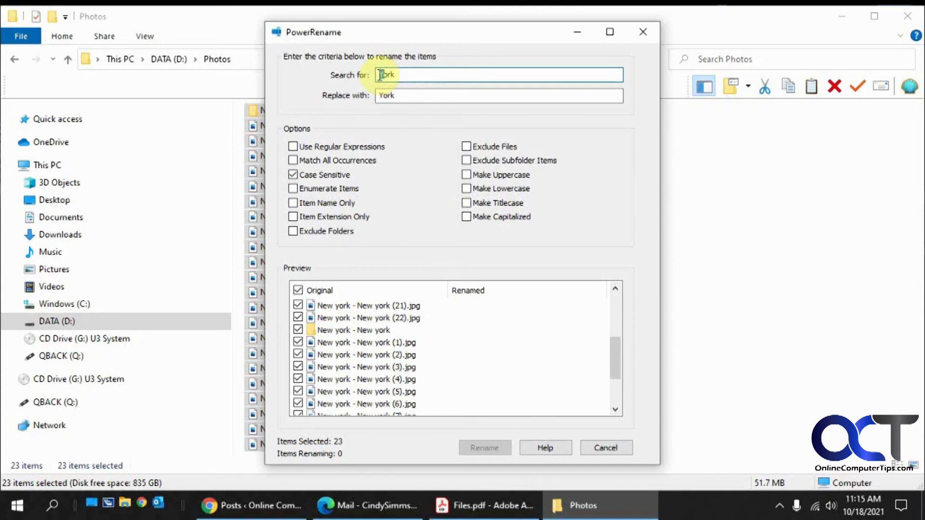
text(york)
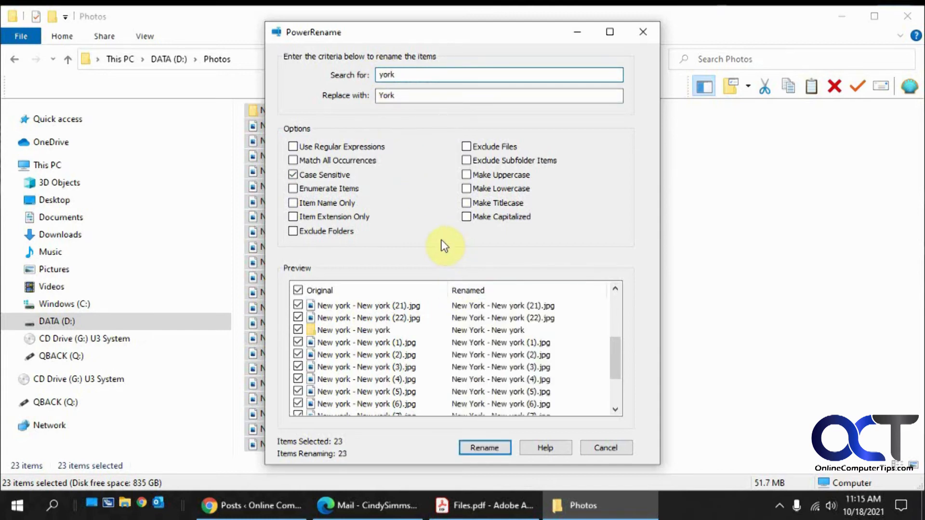
click(293, 174)
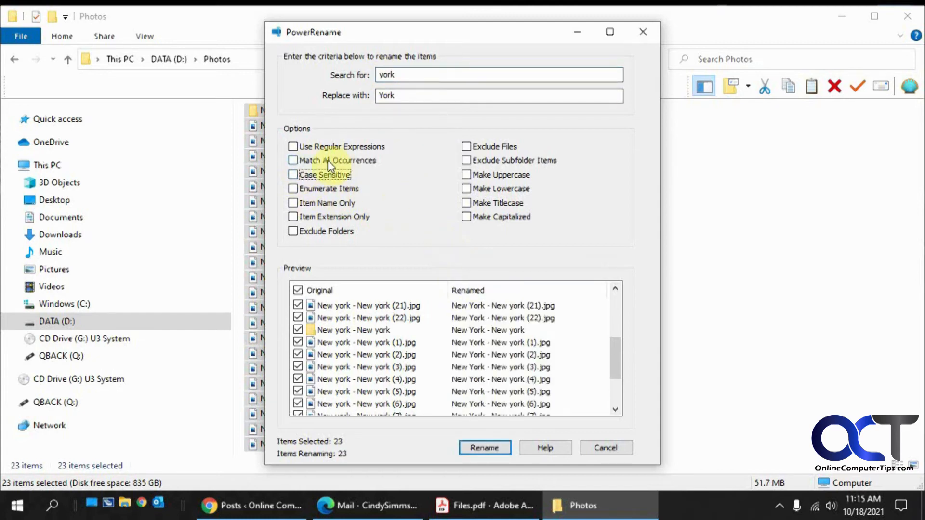
mouse_move(407, 370)
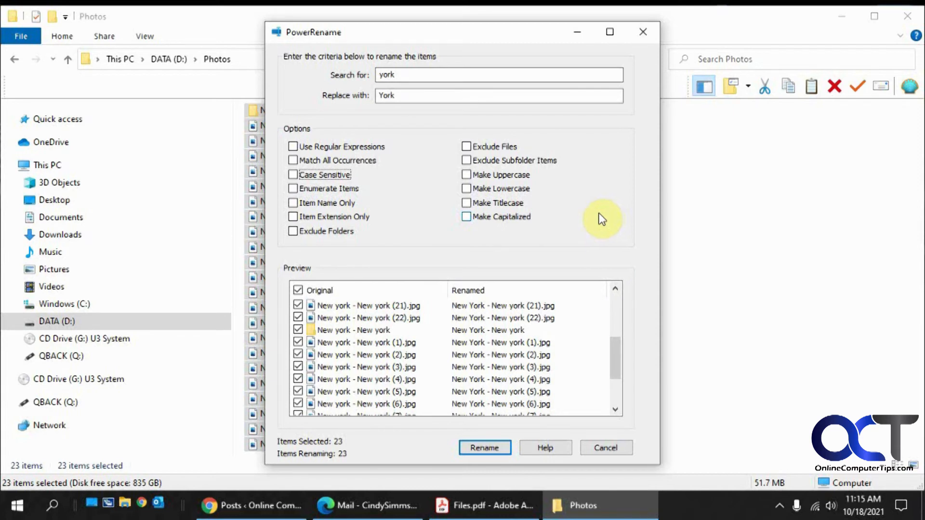
mouse_move(587, 212)
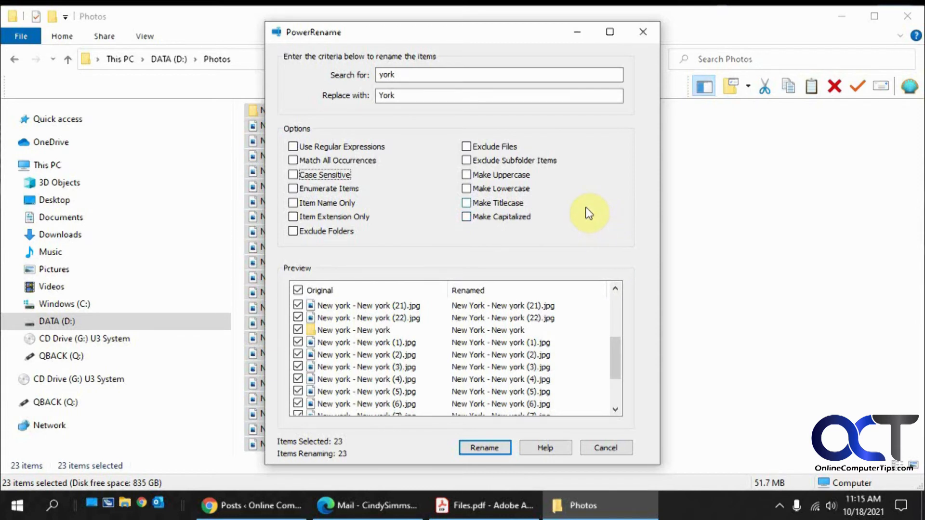
mouse_move(425, 159)
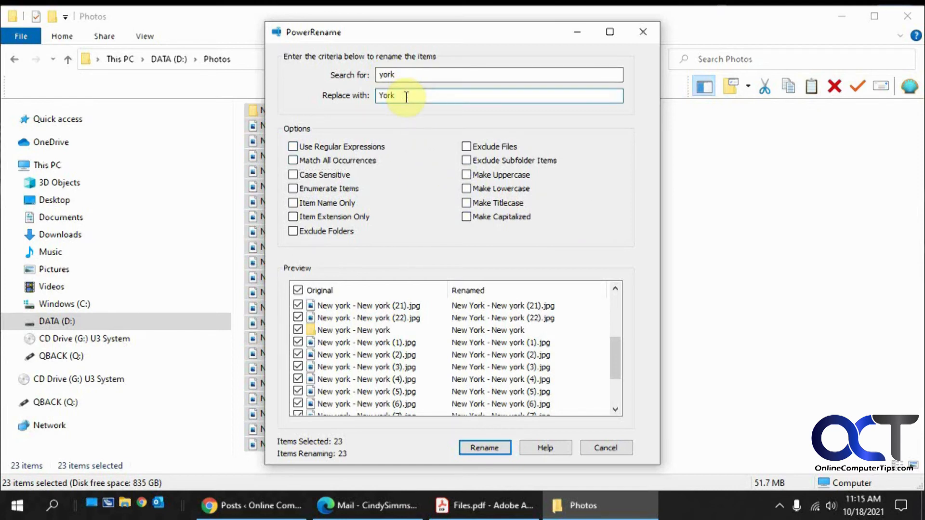
Try 'City' with Match All Occurrences toggled, then replace only the first york with 'dog'
text(City)
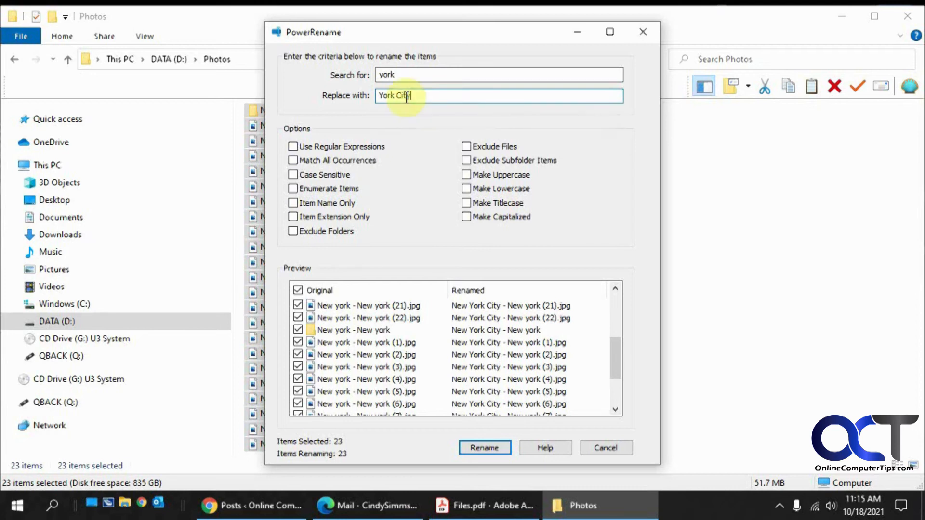
mouse_move(437, 149)
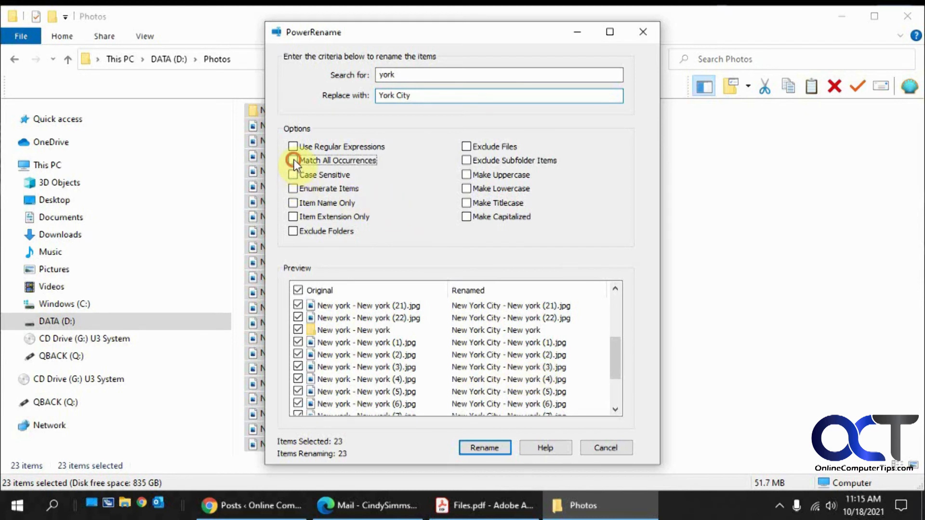
click(293, 160)
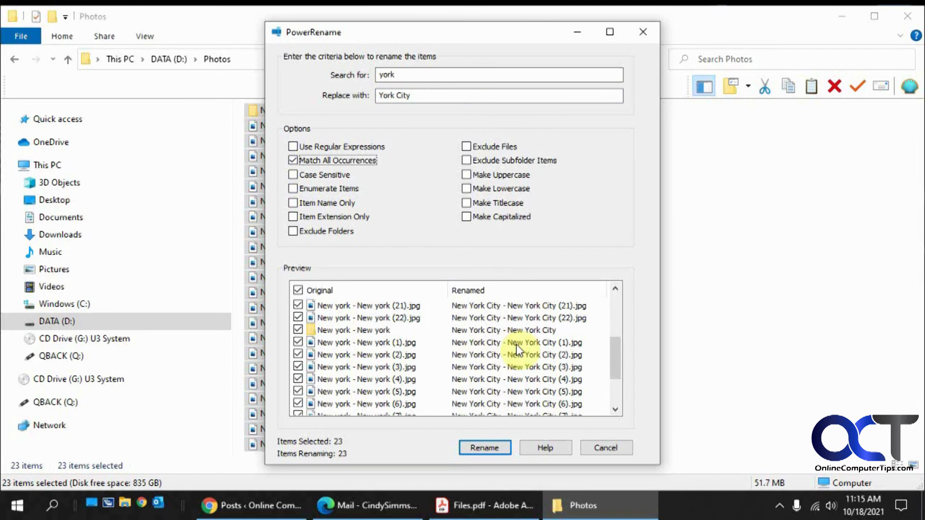
click(293, 160)
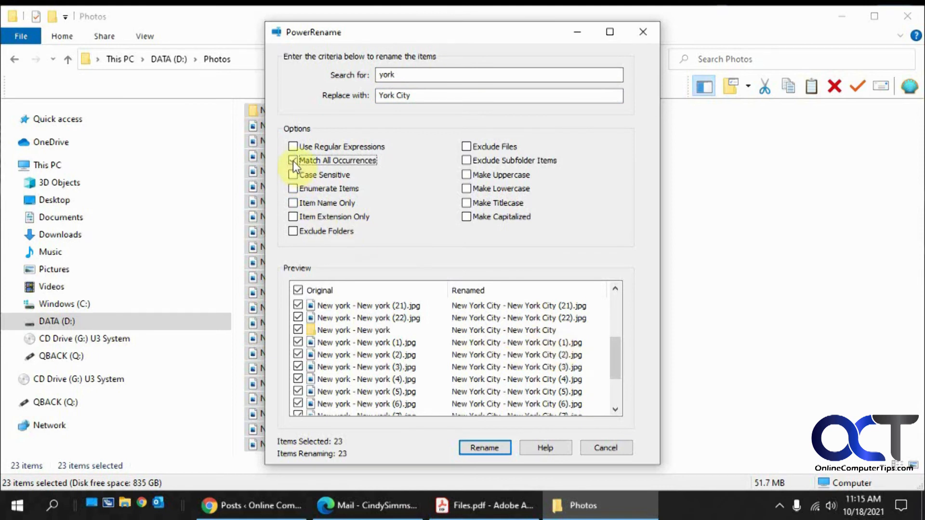
click(293, 160)
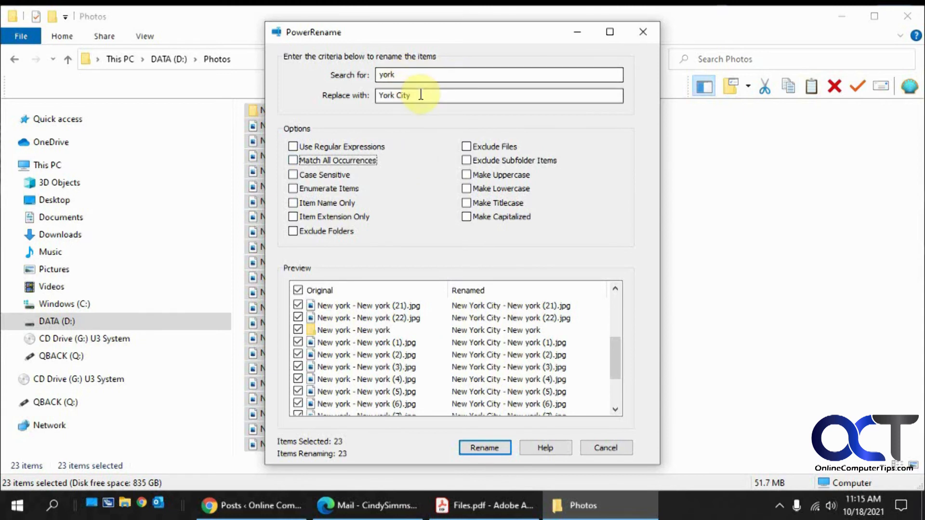
text(dog)
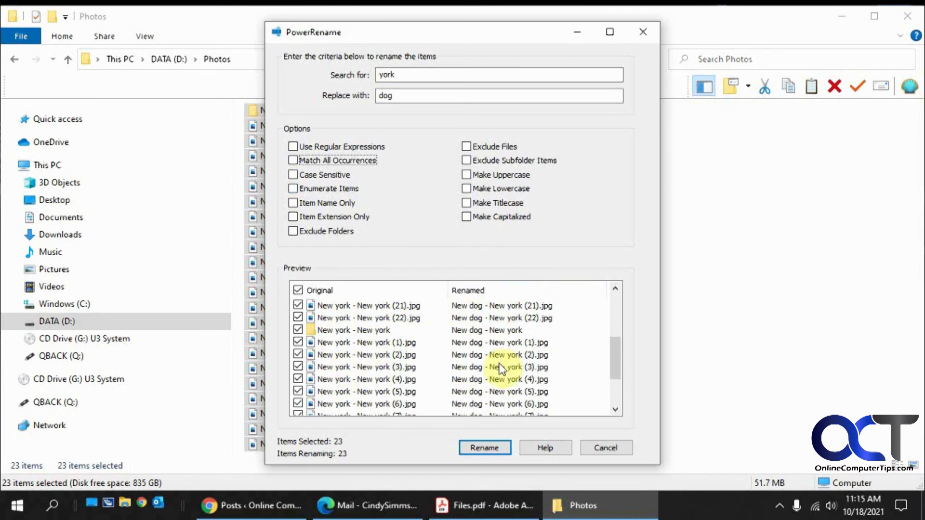
mouse_move(509, 393)
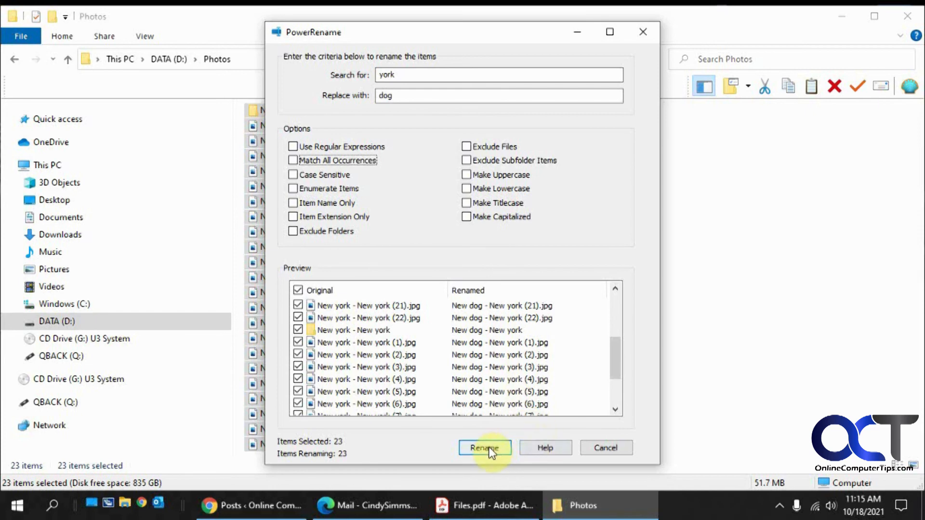
Apply the rename so all 23 items become New dog - New york
click(484, 448)
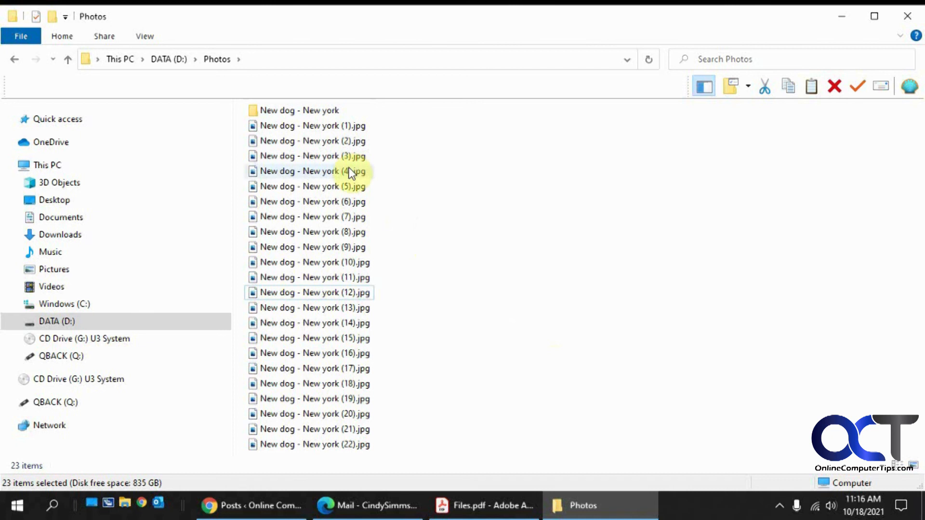
mouse_move(437, 308)
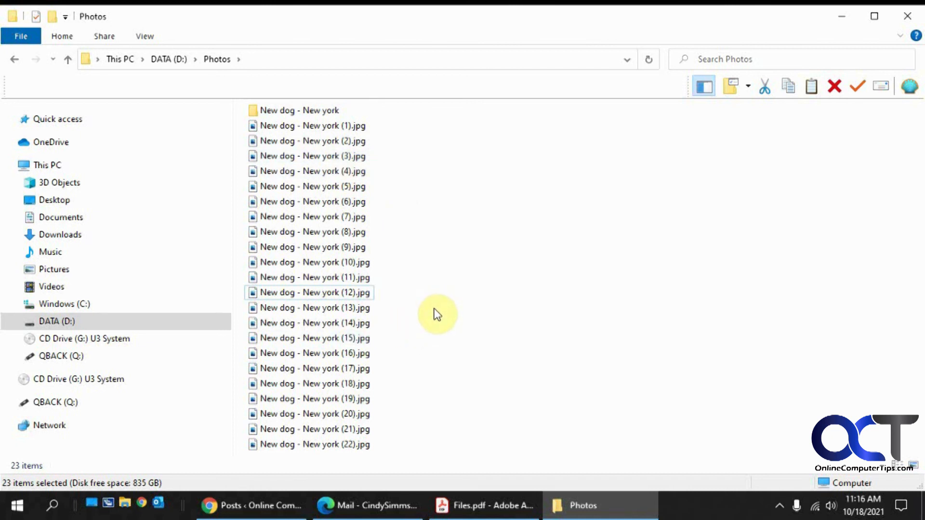
mouse_move(450, 241)
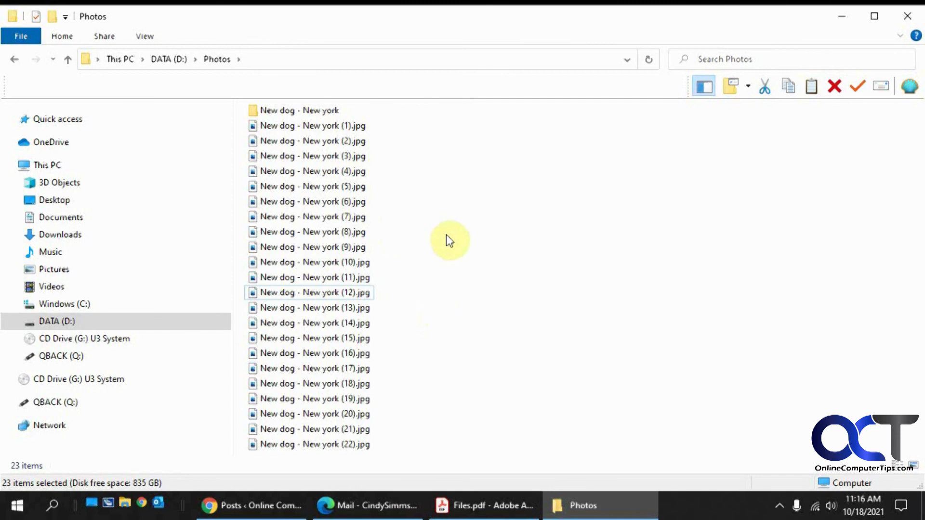